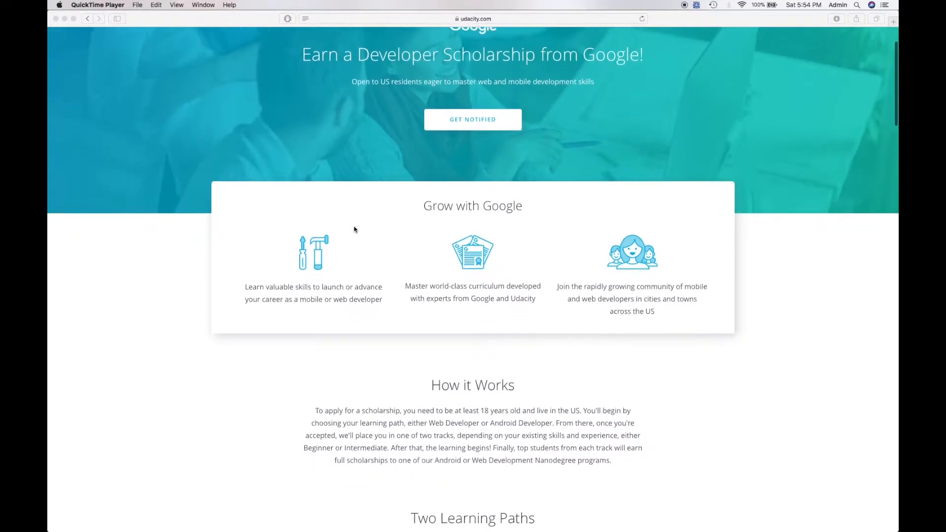
Scroll the Grow with Google scholarship page down to the Two Learning Paths section with its Beginner and Intermediate tracks
{"action": "scroll", "scroll_direction": "down", "scroll_amount": 3}
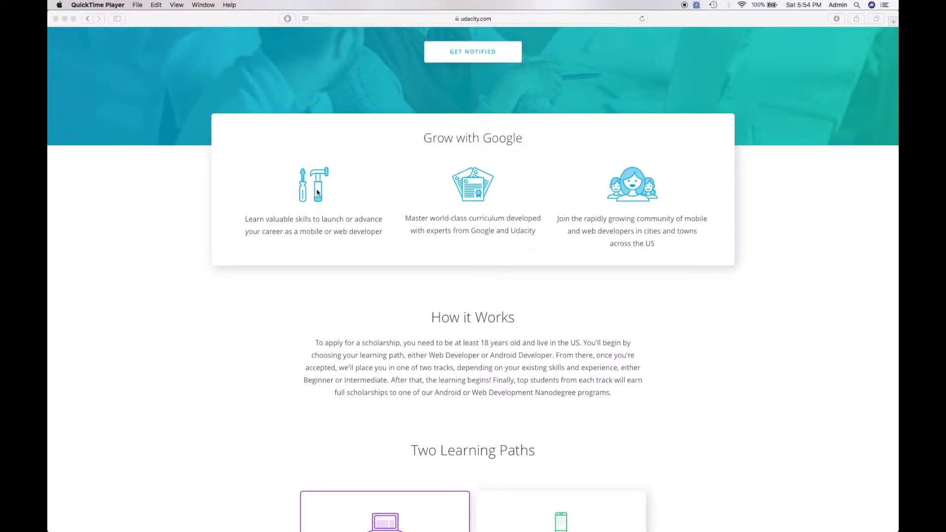
{"action": "mouse_move", "coordinate": [517, 281]}
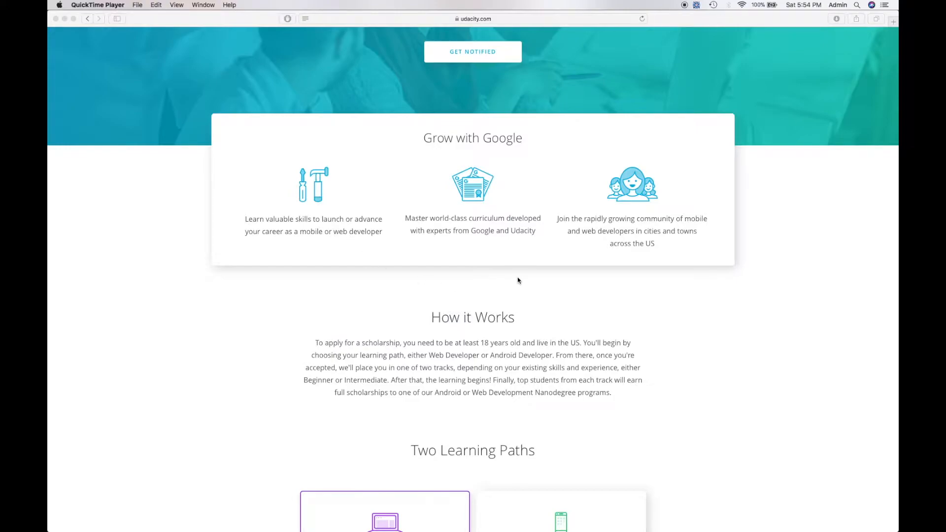
{"action": "scroll", "scroll_direction": "down", "scroll_amount": 3}
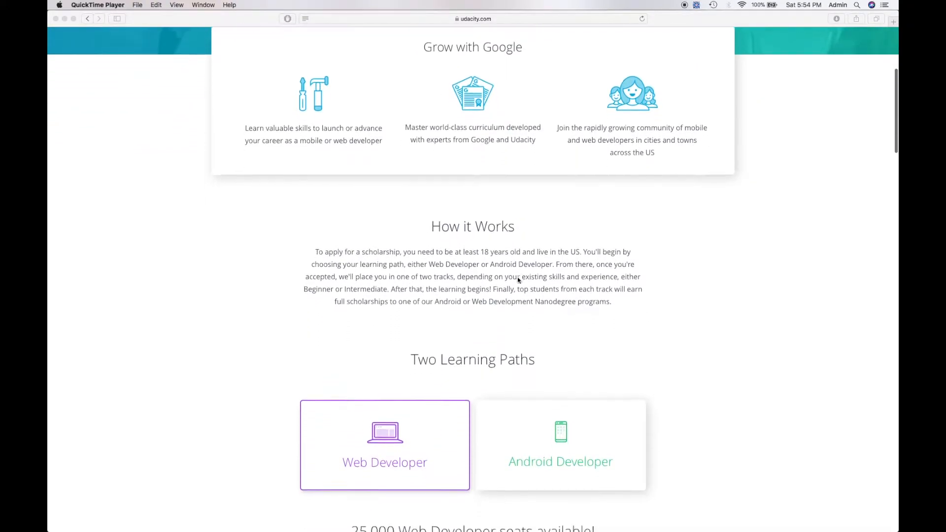
{"action": "scroll", "scroll_direction": "down", "scroll_amount": 3}
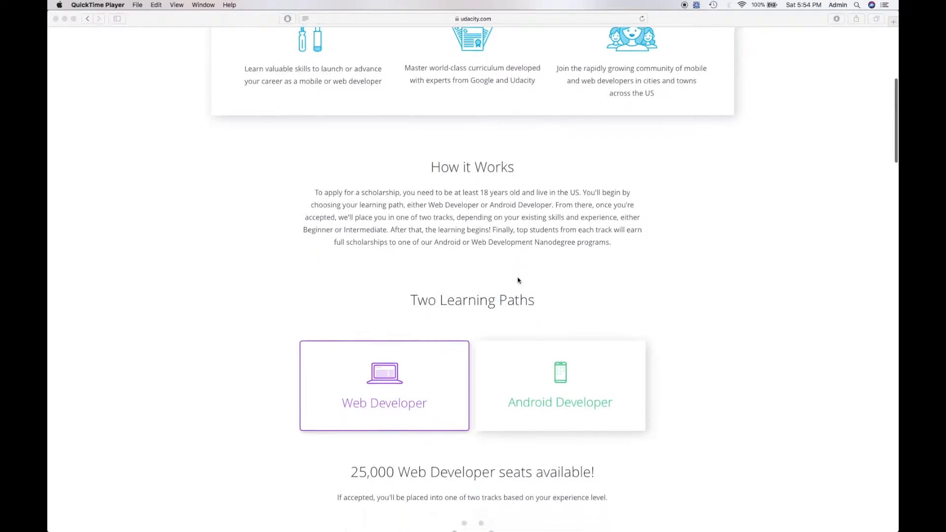
{"action": "scroll", "scroll_direction": "down", "scroll_amount": 3}
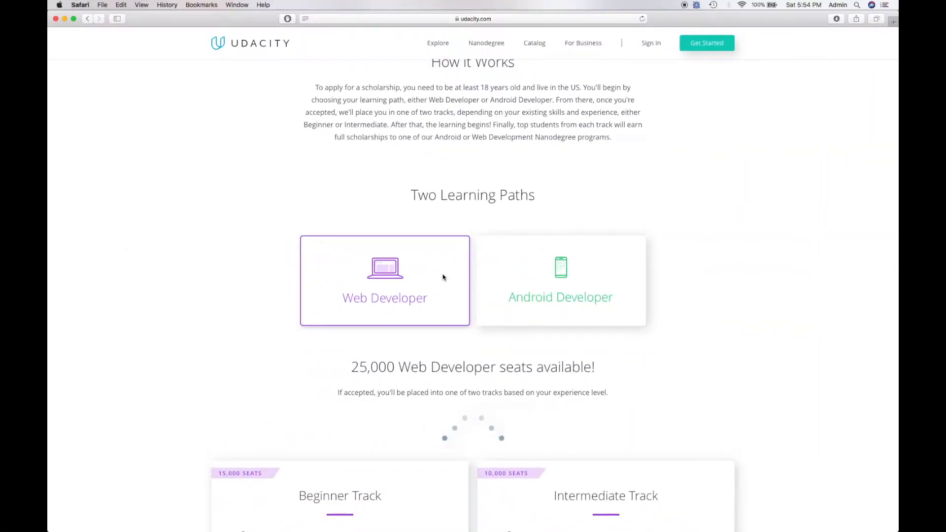
View the Android Developer path's seats and tracks, then switch back to the Web Developer path details
{"action": "left_click", "coordinate": [559, 278]}
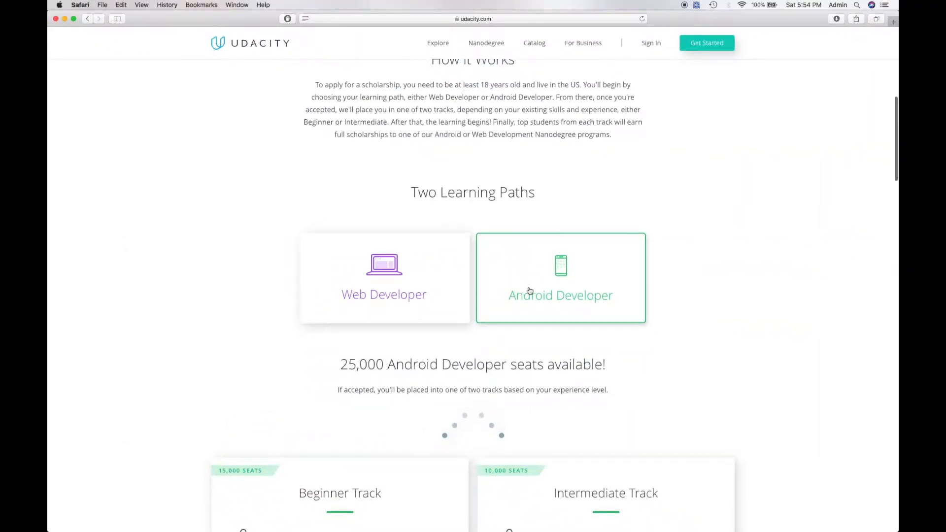
{"action": "scroll", "scroll_direction": "down", "scroll_amount": 3}
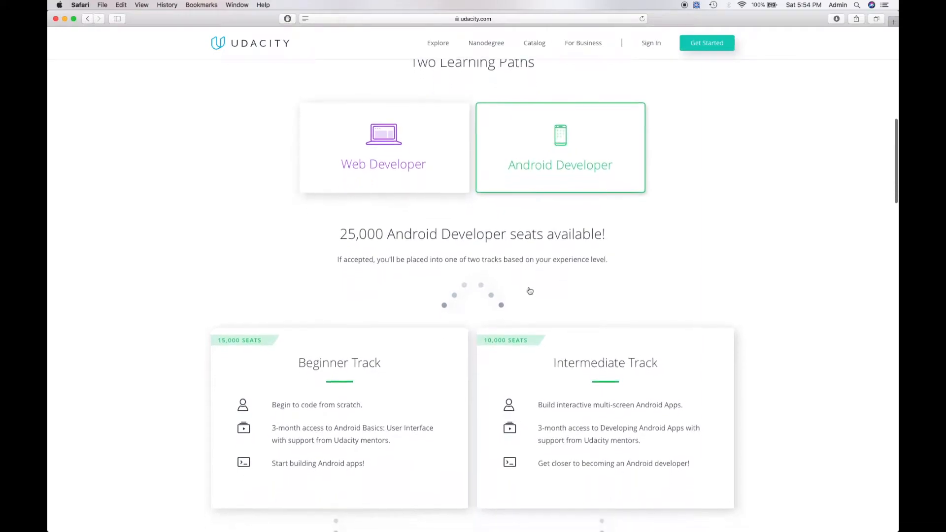
{"action": "scroll", "scroll_direction": "down", "scroll_amount": 3}
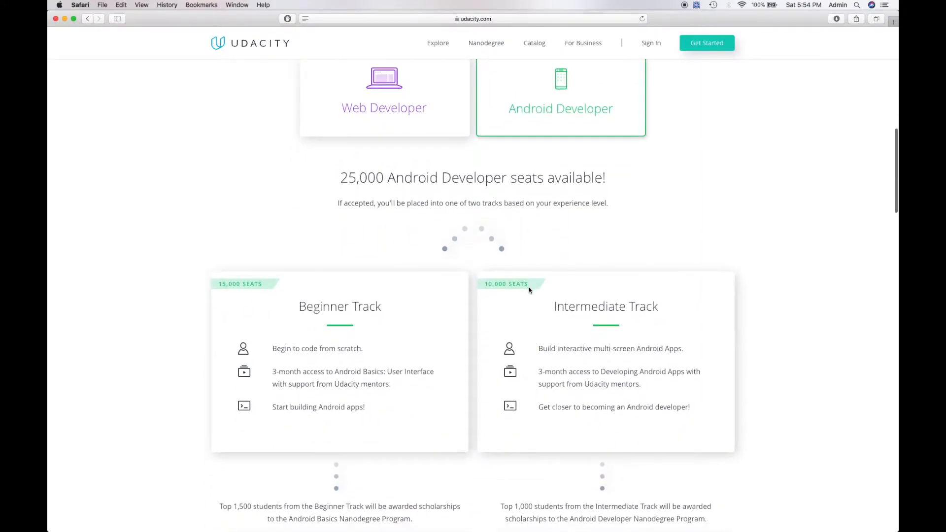
{"action": "mouse_move", "coordinate": [559, 337]}
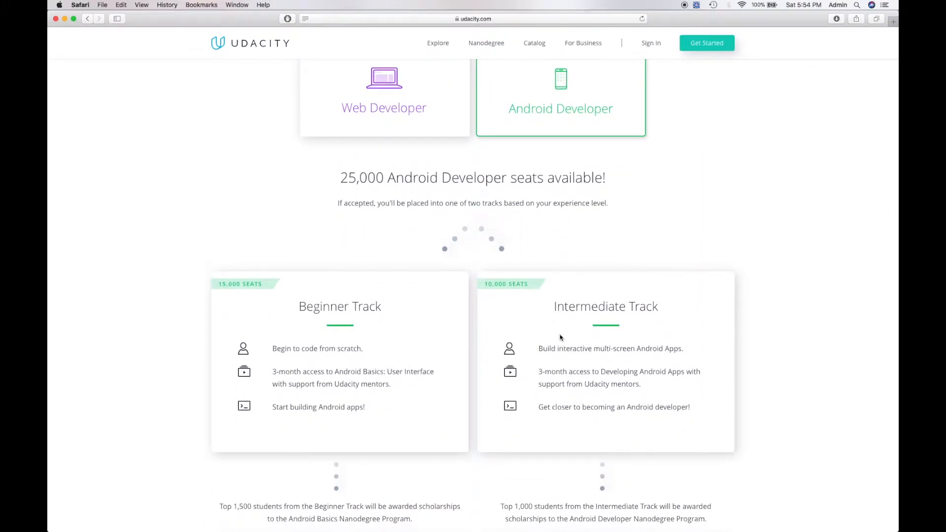
{"action": "left_click", "coordinate": [384, 97]}
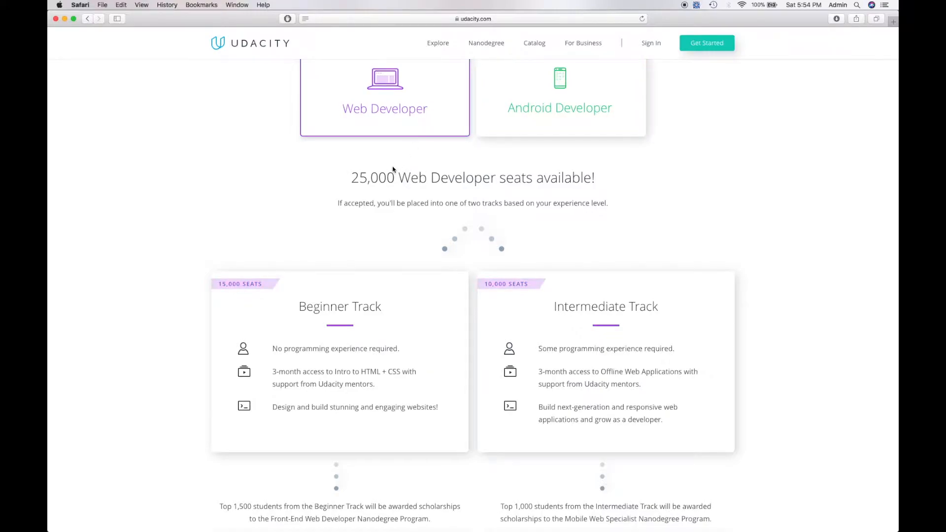
{"action": "mouse_move", "coordinate": [540, 318]}
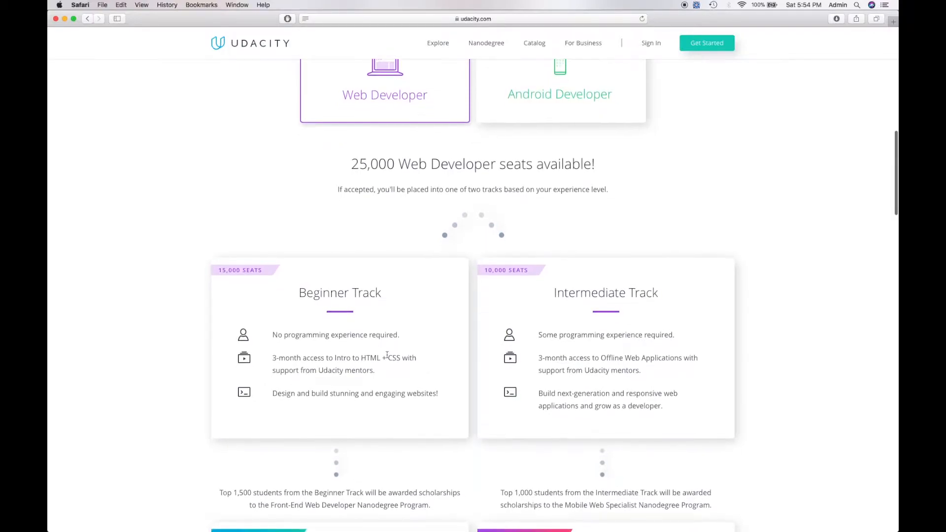
{"action": "mouse_move", "coordinate": [588, 353]}
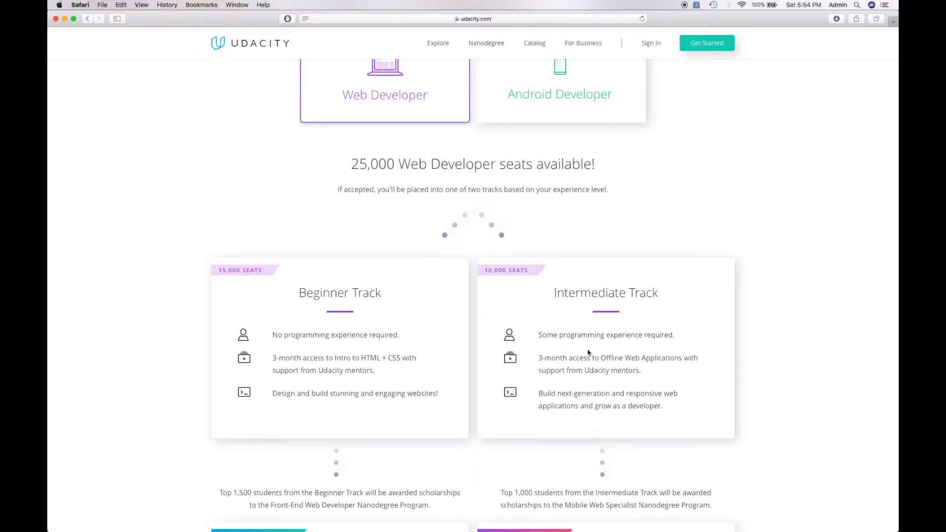
{"action": "scroll", "scroll_direction": "up", "scroll_amount": 3}
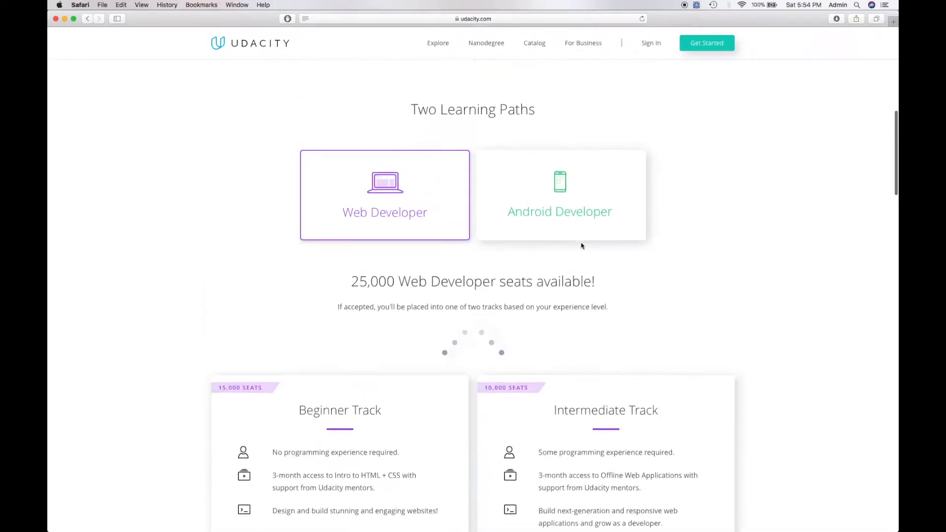
Alternate between the Android and Web Developer cards, finishing on the Android Developer path with its 25,000 seats
{"action": "left_click", "coordinate": [559, 211]}
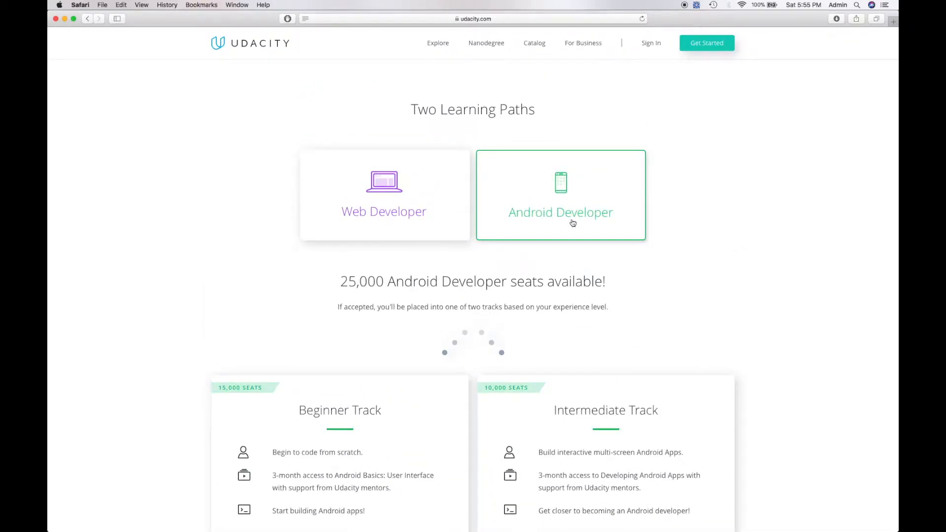
{"action": "left_click", "coordinate": [384, 195]}
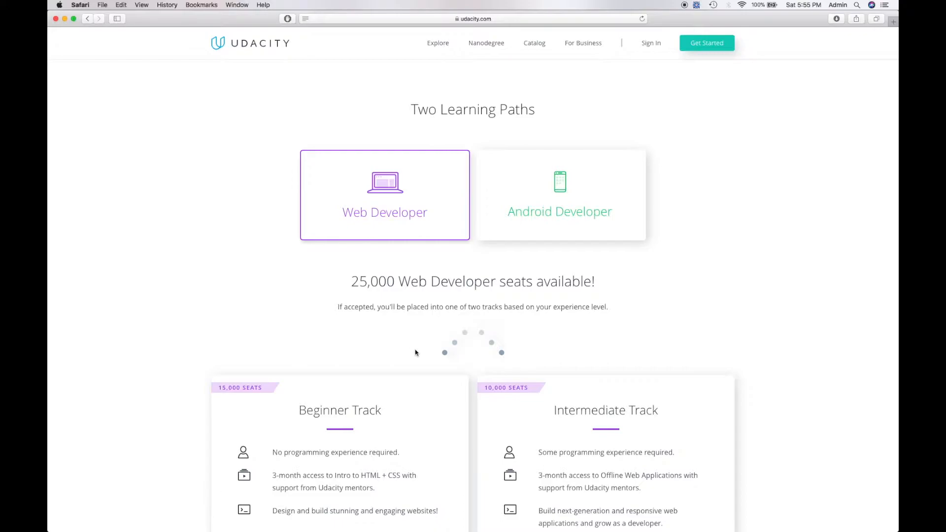
{"action": "scroll", "scroll_direction": "down", "scroll_amount": 3}
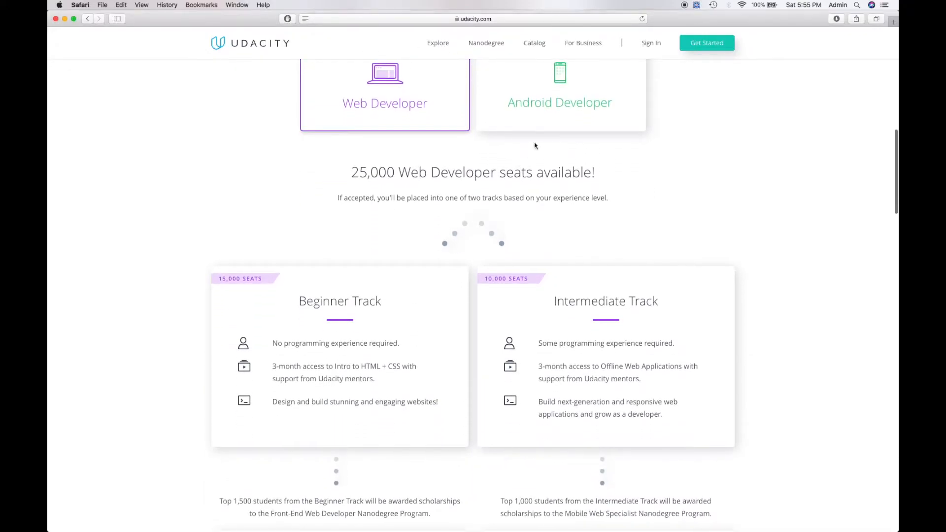
{"action": "left_click", "coordinate": [559, 94]}
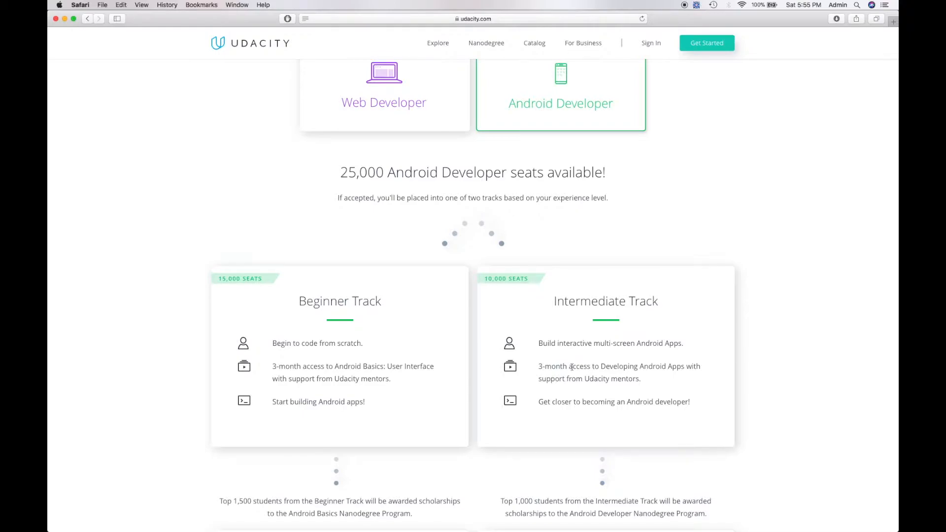
Scroll down past the How to Apply dates to the Featured Students cards
{"action": "scroll", "scroll_direction": "down", "scroll_amount": 3}
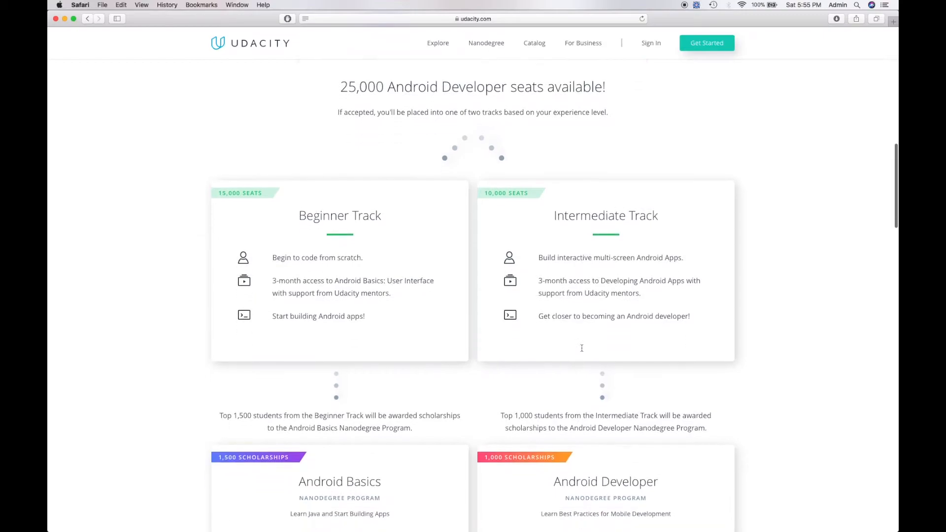
{"action": "scroll", "scroll_direction": "down", "scroll_amount": 3}
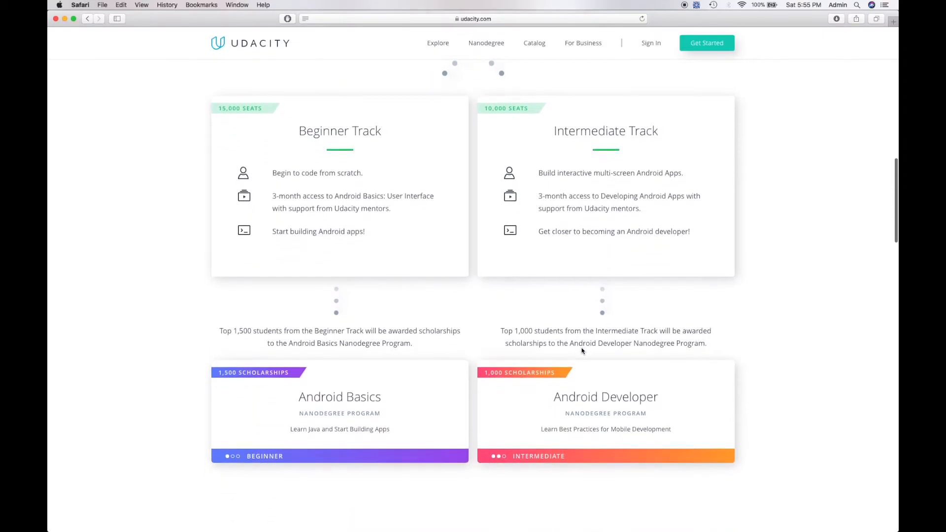
{"action": "scroll", "scroll_direction": "down", "scroll_amount": 3}
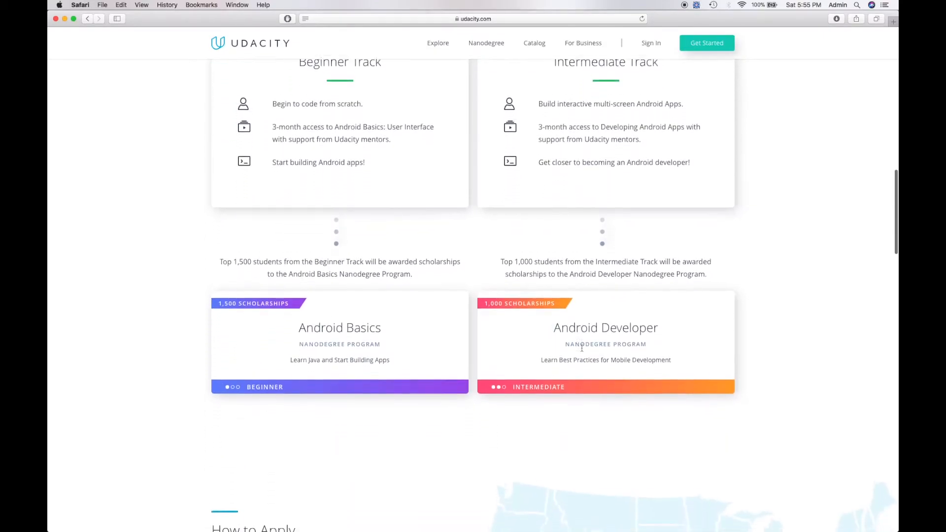
{"action": "scroll", "scroll_direction": "down", "scroll_amount": 3}
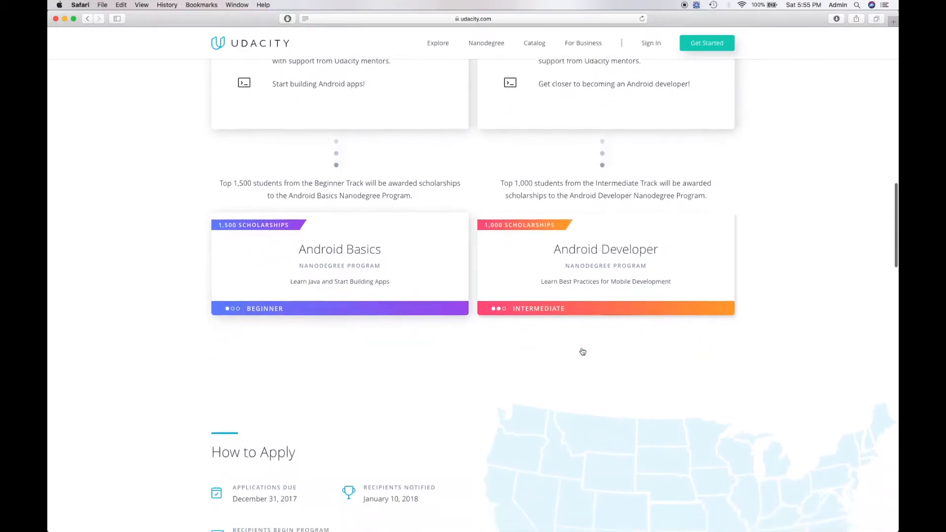
{"action": "scroll", "scroll_direction": "down", "scroll_amount": 3}
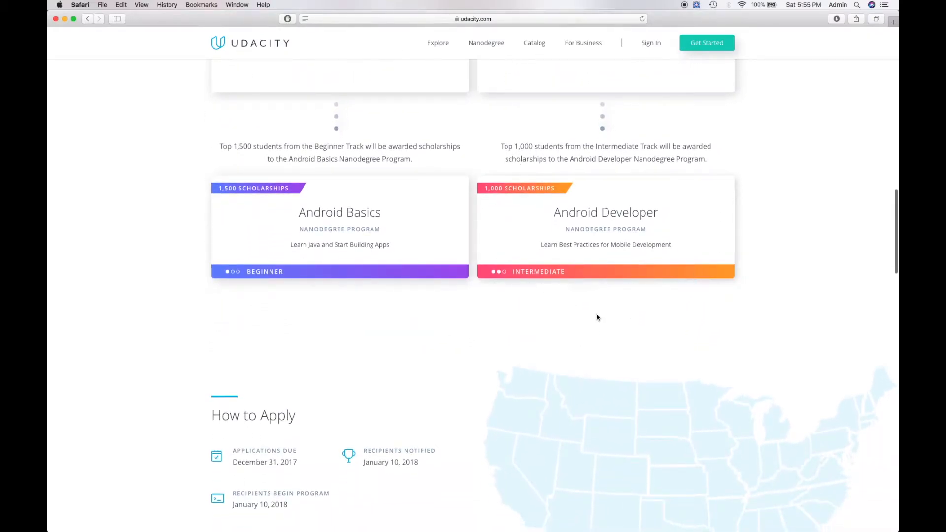
{"action": "mouse_move", "coordinate": [588, 237]}
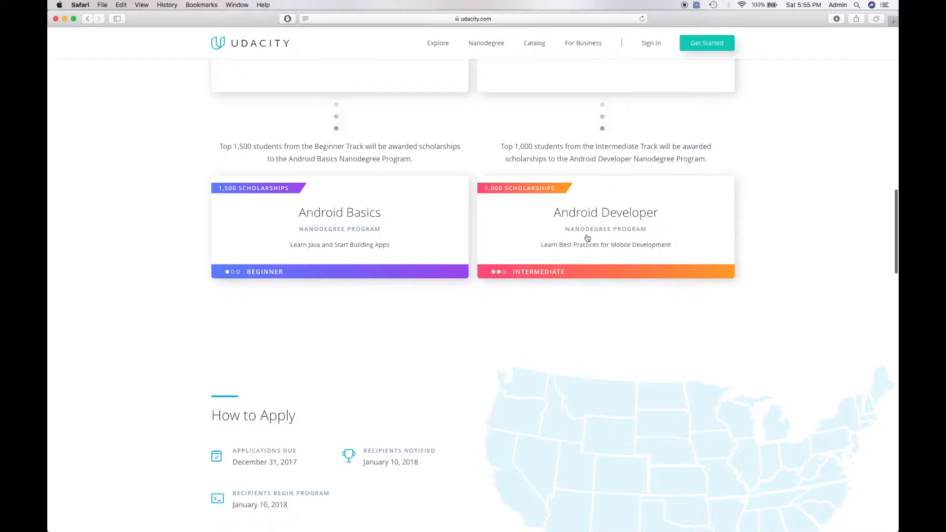
{"action": "scroll", "scroll_direction": "down", "scroll_amount": 3}
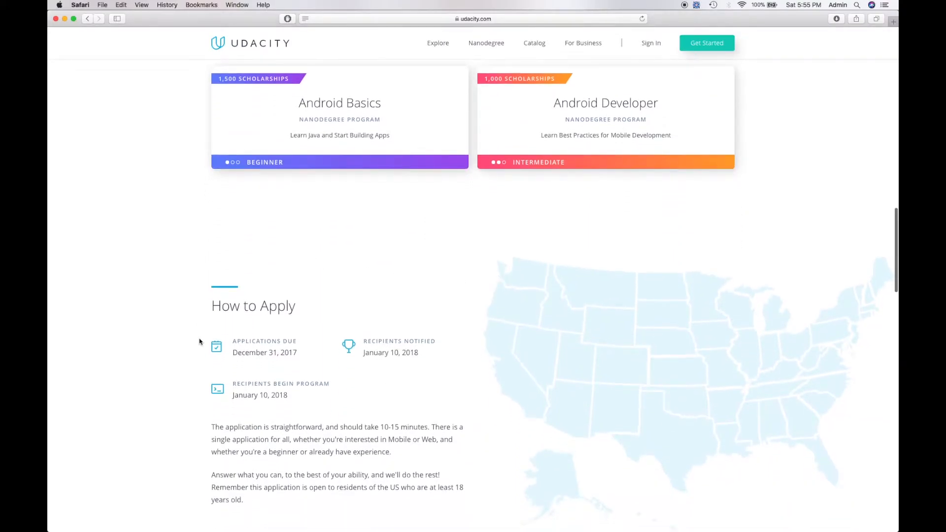
{"action": "mouse_move", "coordinate": [446, 332]}
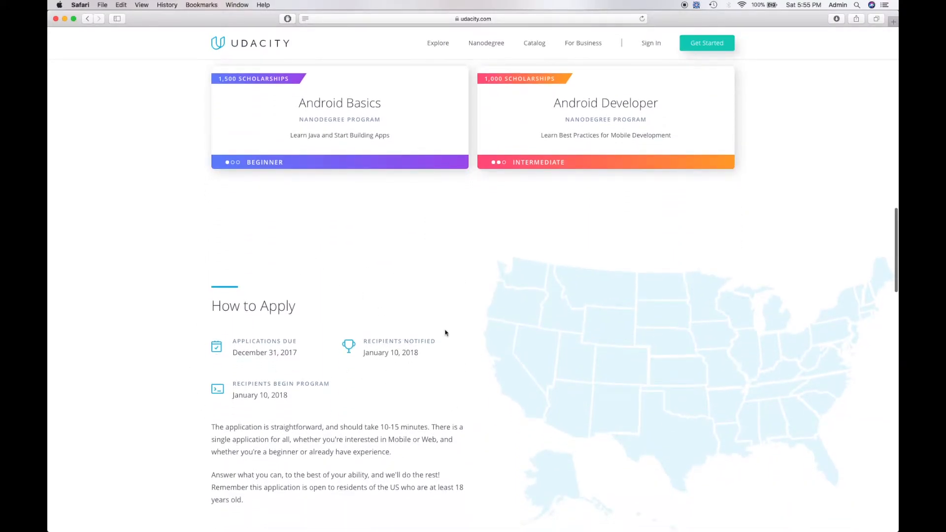
{"action": "mouse_move", "coordinate": [245, 436]}
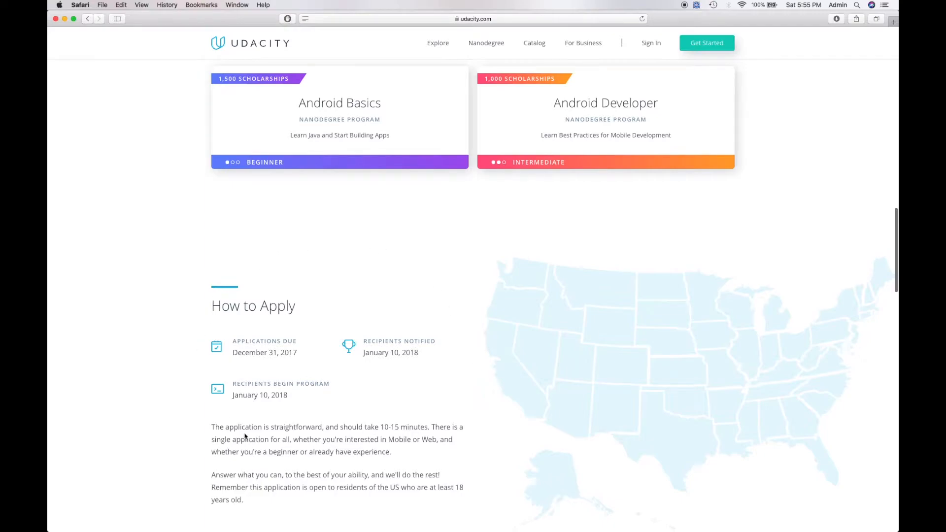
{"action": "scroll", "scroll_direction": "down", "scroll_amount": 3}
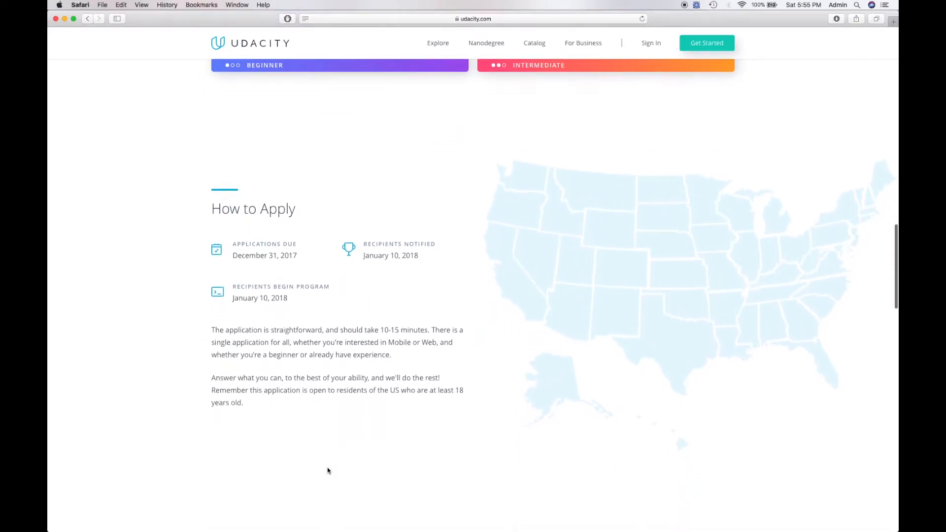
{"action": "scroll", "scroll_direction": "down", "scroll_amount": 3}
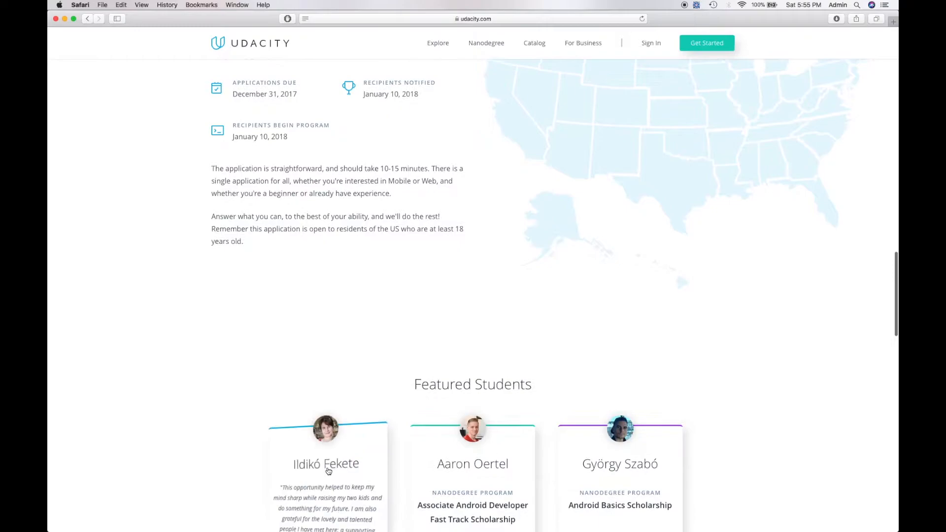
{"action": "scroll", "scroll_direction": "down", "scroll_amount": 3}
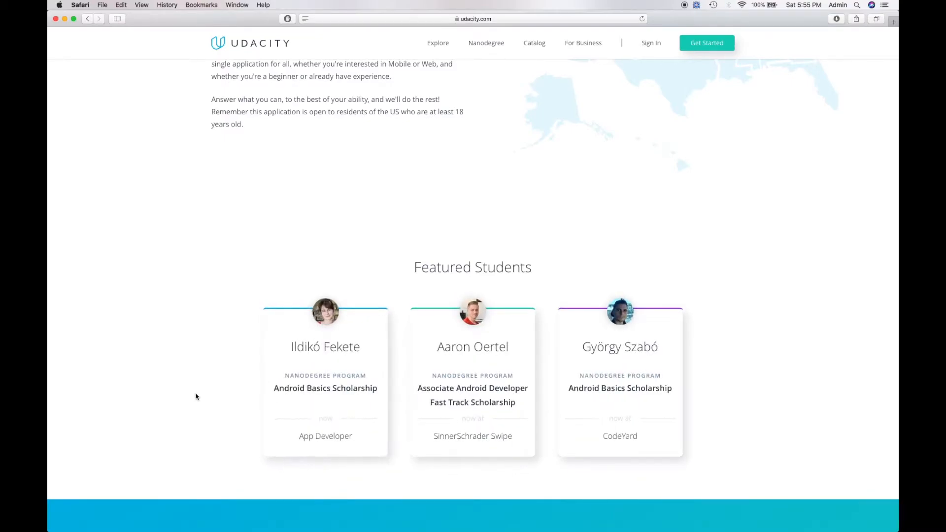
Scroll back up to Two Learning Paths and show the Web Developer path's Front-End Web Developer and Mobile Web Specialist scholarships
{"action": "scroll", "scroll_direction": "up", "scroll_amount": 3}
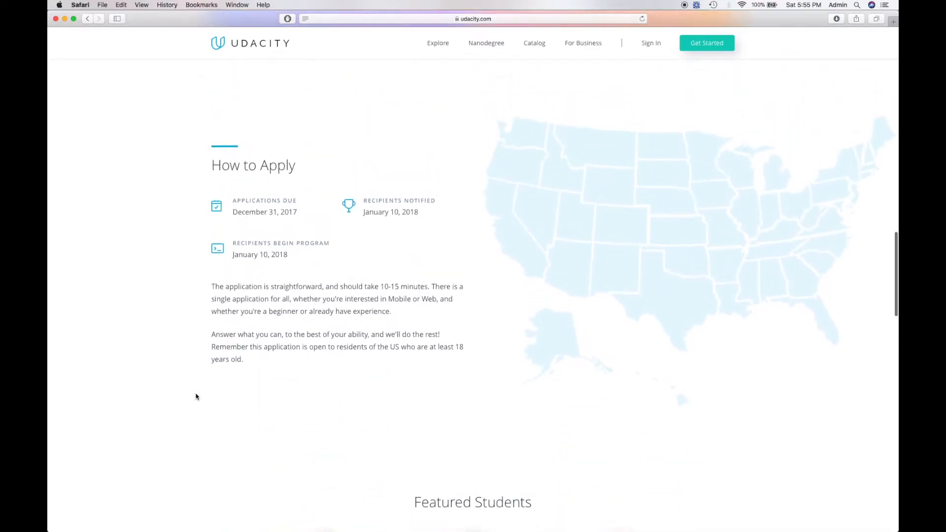
{"action": "scroll", "scroll_direction": "up", "scroll_amount": 3}
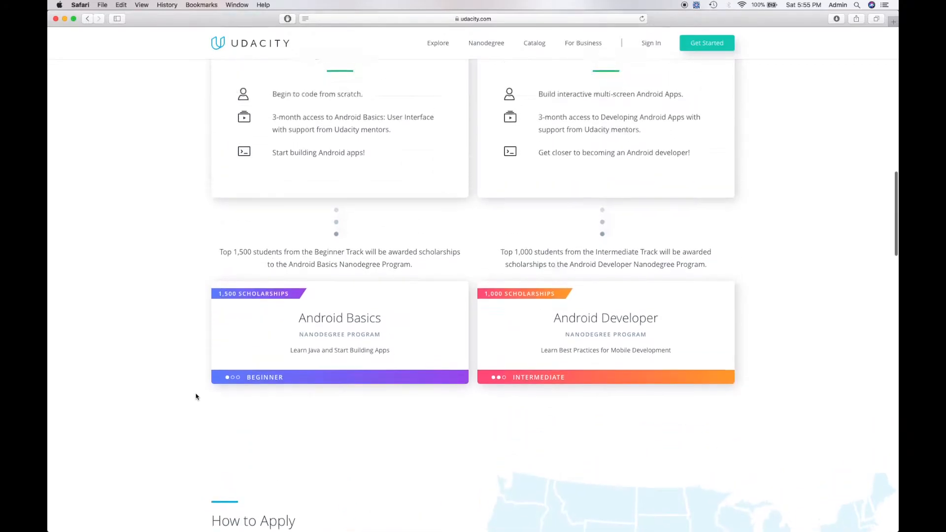
{"action": "scroll", "scroll_direction": "up", "scroll_amount": 3}
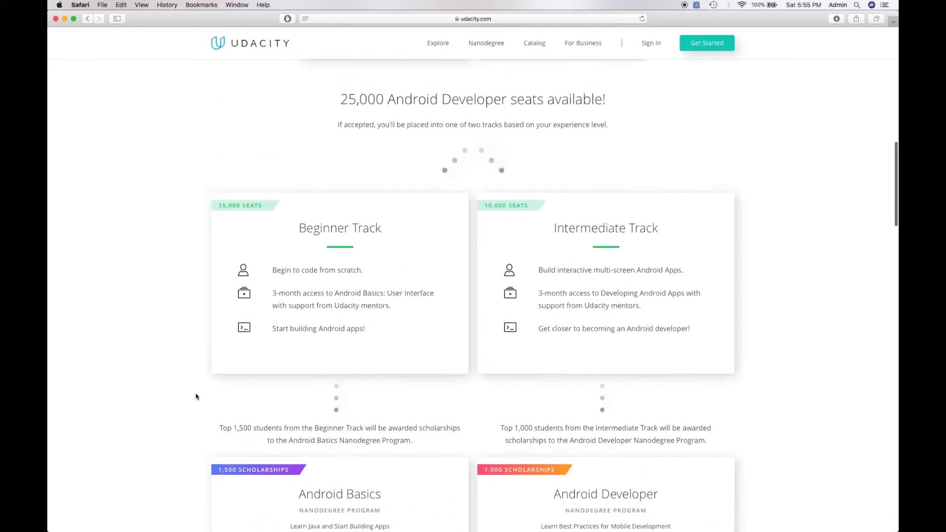
{"action": "scroll", "scroll_direction": "up", "scroll_amount": 3}
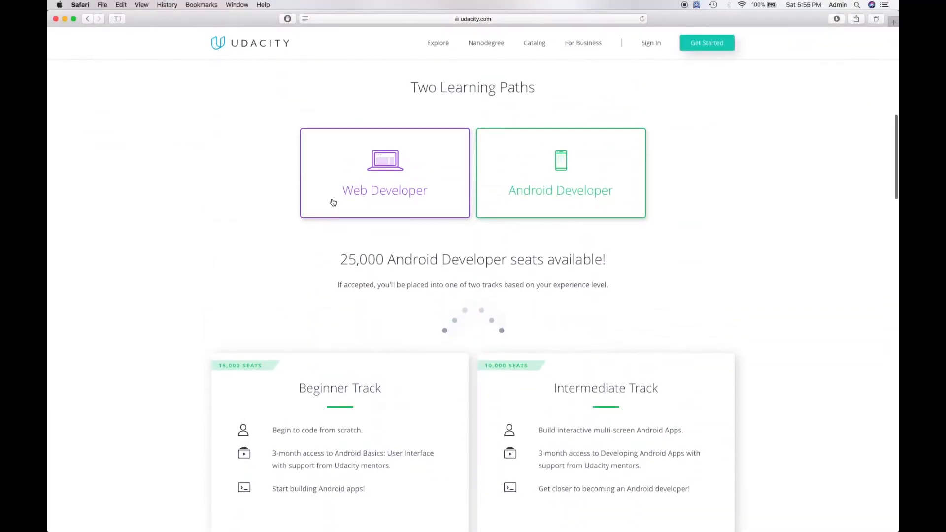
{"action": "left_click", "coordinate": [384, 174]}
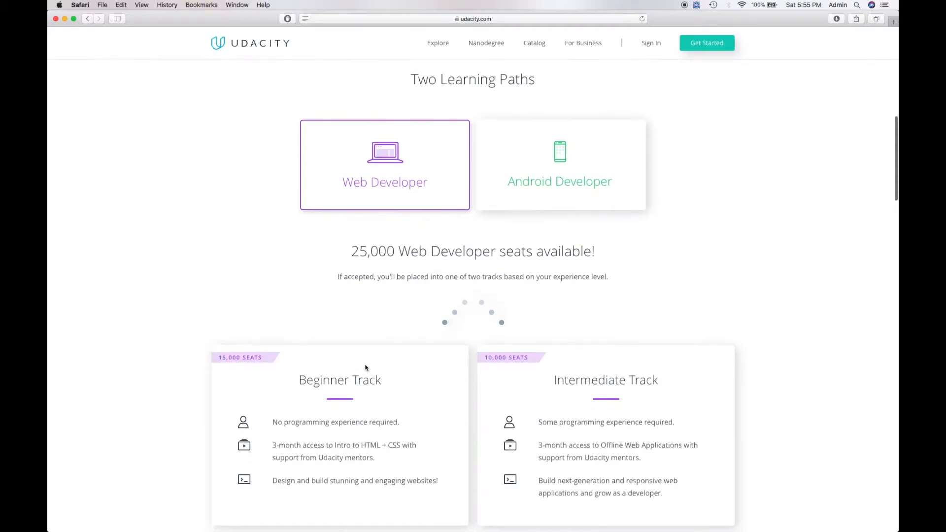
{"action": "scroll", "scroll_direction": "down", "scroll_amount": 3}
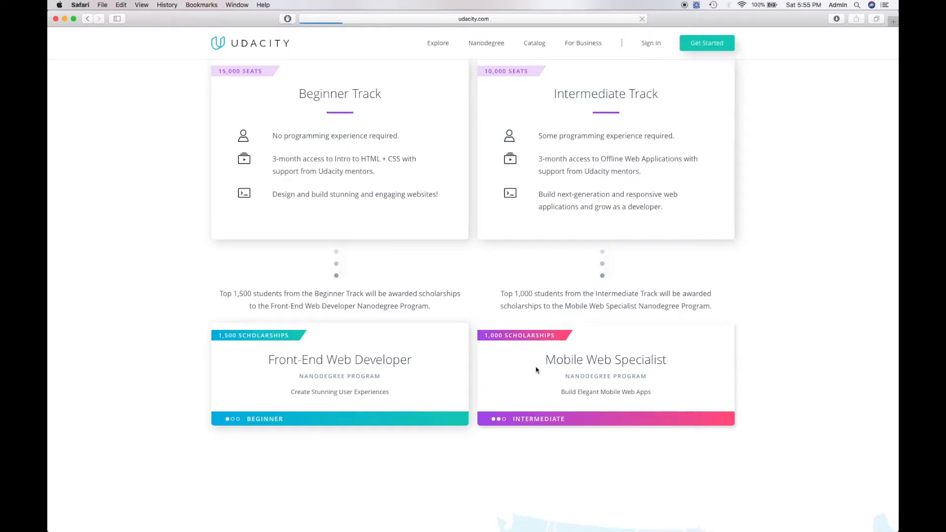
Open the Mobile Web Specialist Nanodegree page and read its overview, 6-month duration, prerequisites and instructors
{"action": "left_click", "coordinate": [604, 359]}
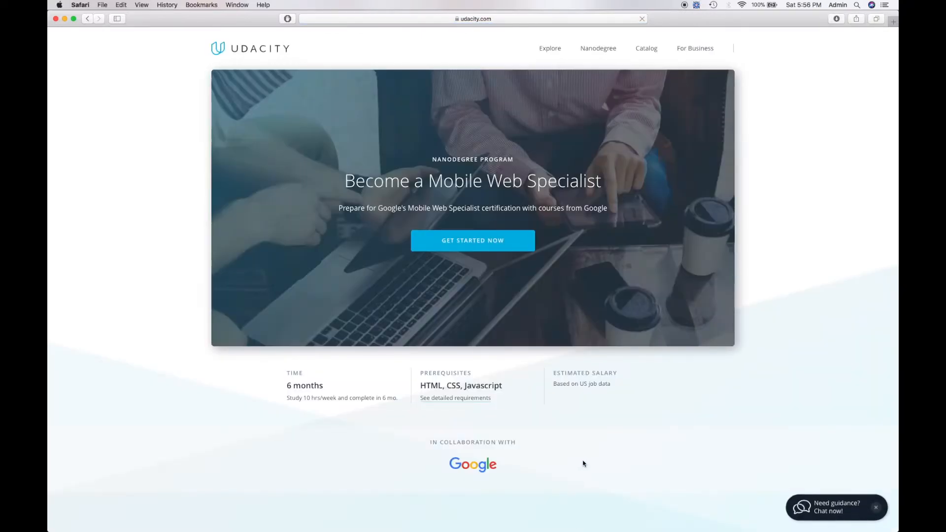
{"action": "scroll", "scroll_direction": "down", "scroll_amount": 3}
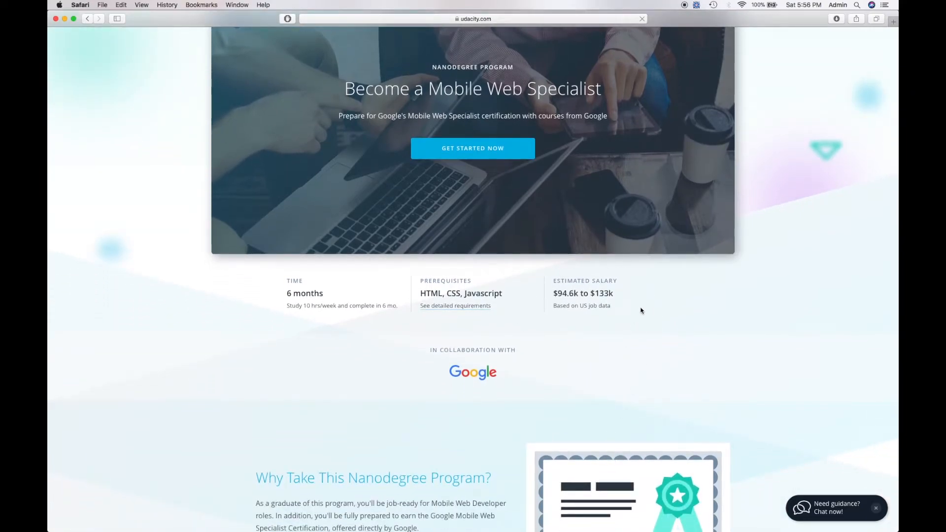
{"action": "mouse_move", "coordinate": [620, 253]}
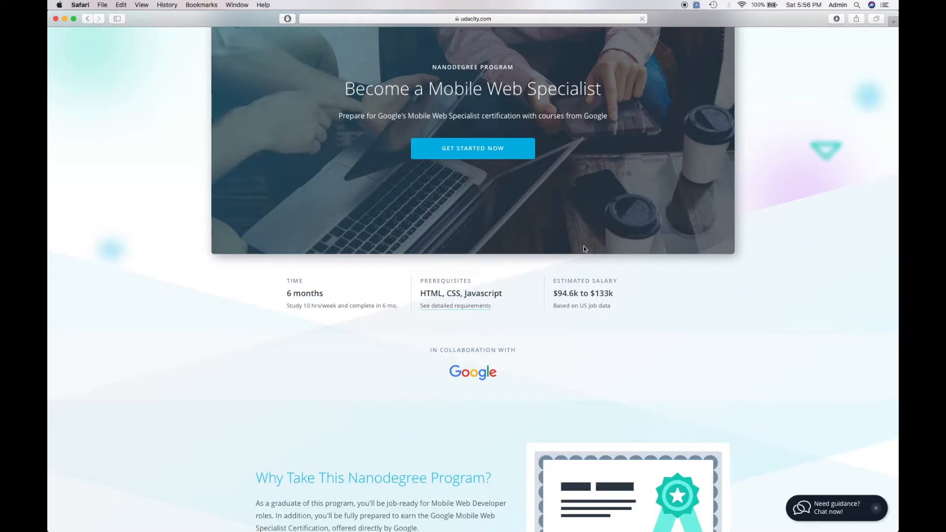
{"action": "mouse_move", "coordinate": [295, 303]}
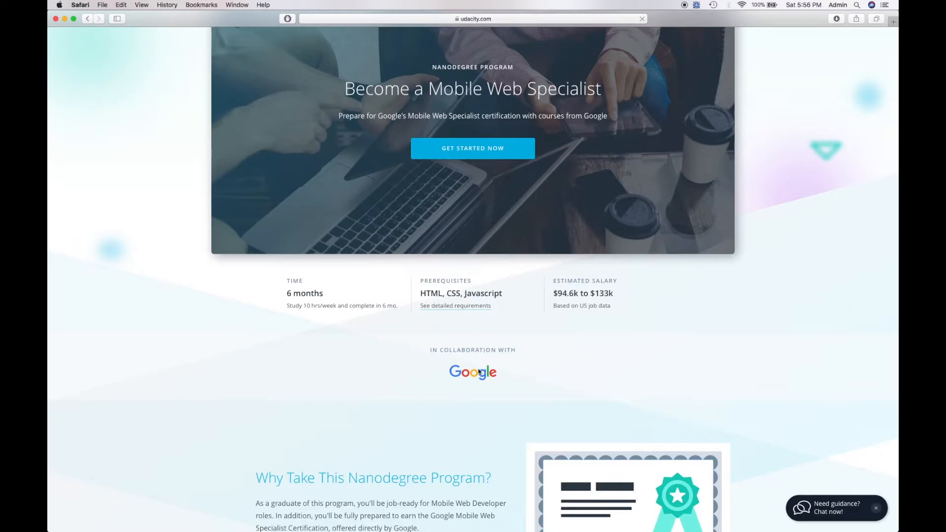
{"action": "mouse_move", "coordinate": [482, 323]}
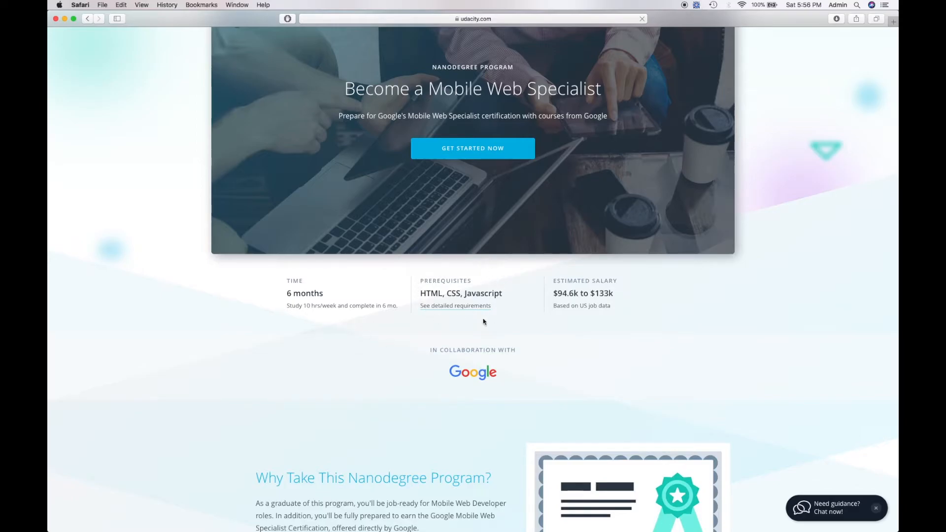
{"action": "scroll", "scroll_direction": "down", "scroll_amount": 3}
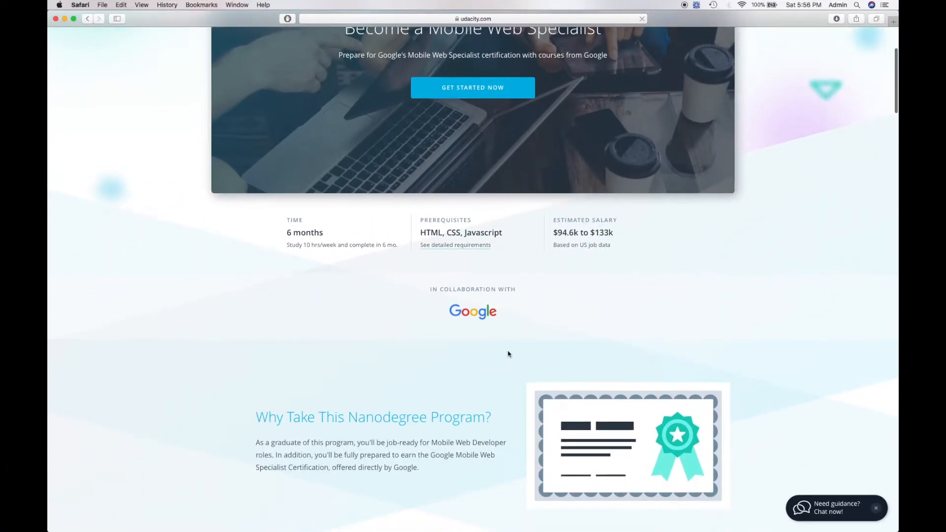
{"action": "scroll", "scroll_direction": "down", "scroll_amount": 3}
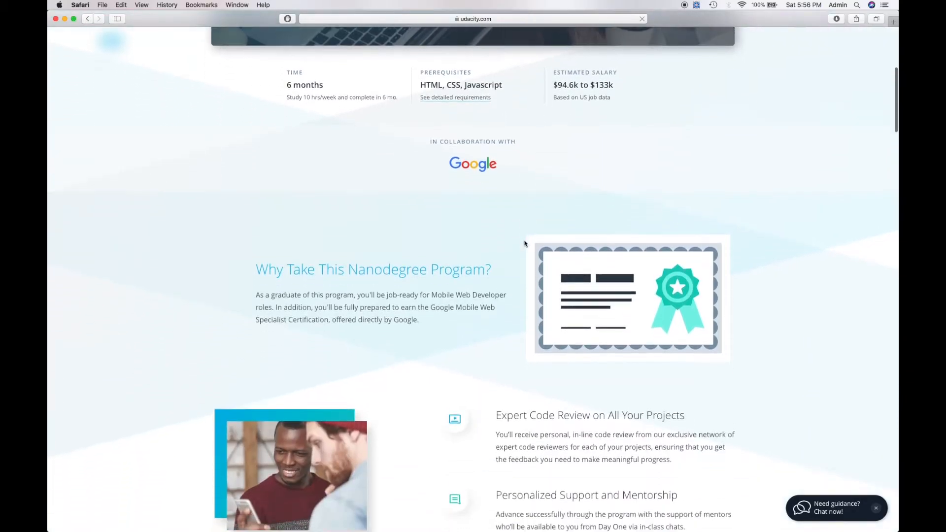
{"action": "scroll", "scroll_direction": "down", "scroll_amount": 3}
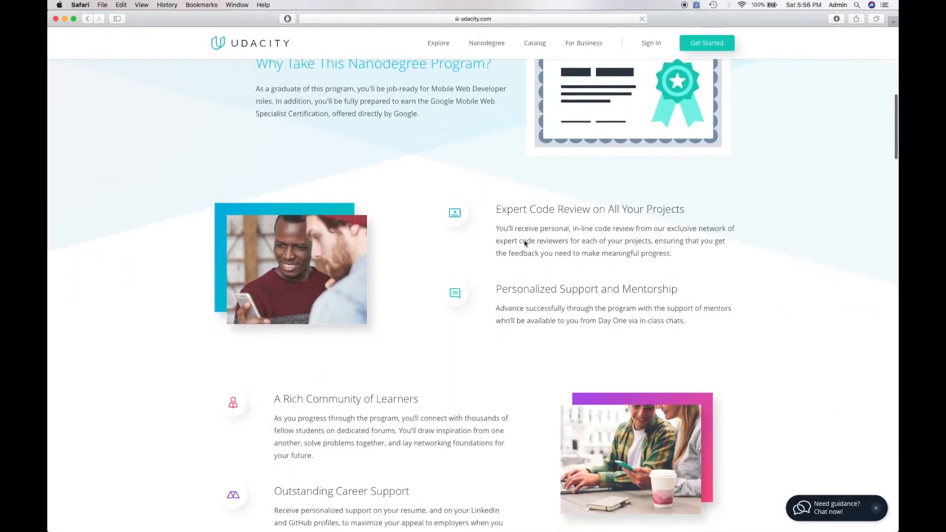
{"action": "scroll", "scroll_direction": "down", "scroll_amount": 3}
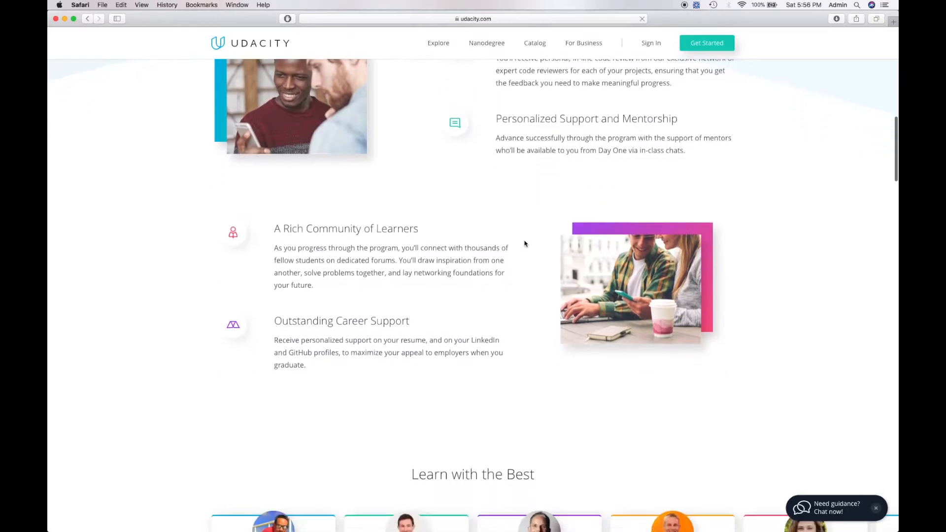
{"action": "scroll", "scroll_direction": "down", "scroll_amount": 3}
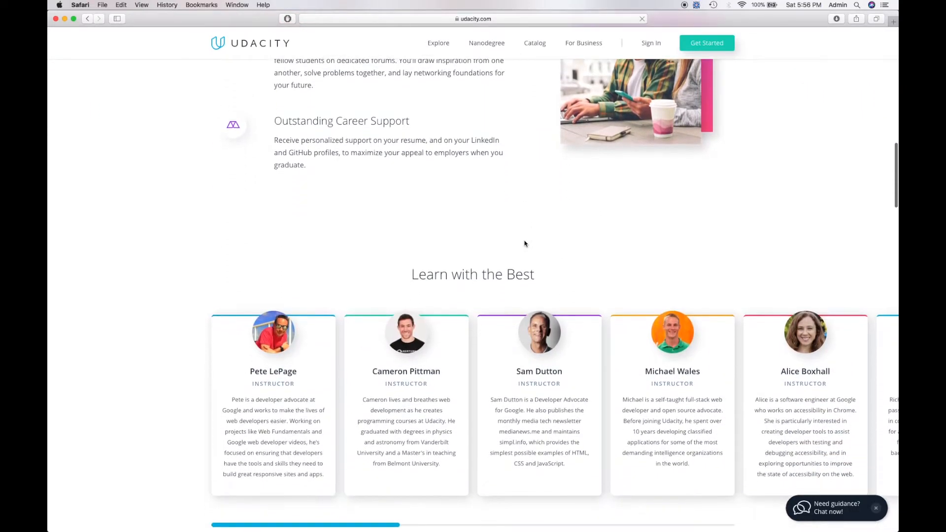
{"action": "scroll", "scroll_direction": "down", "scroll_amount": 3}
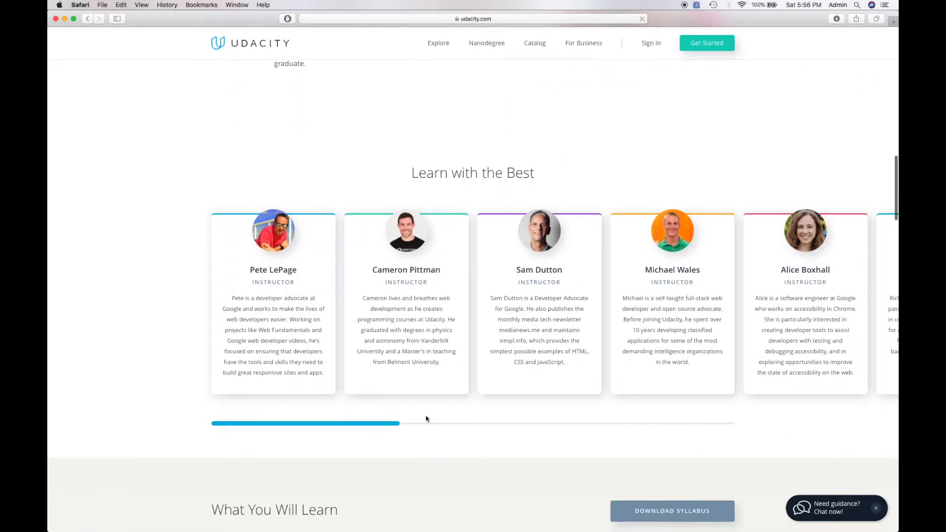
{"action": "mouse_move", "coordinate": [457, 429]}
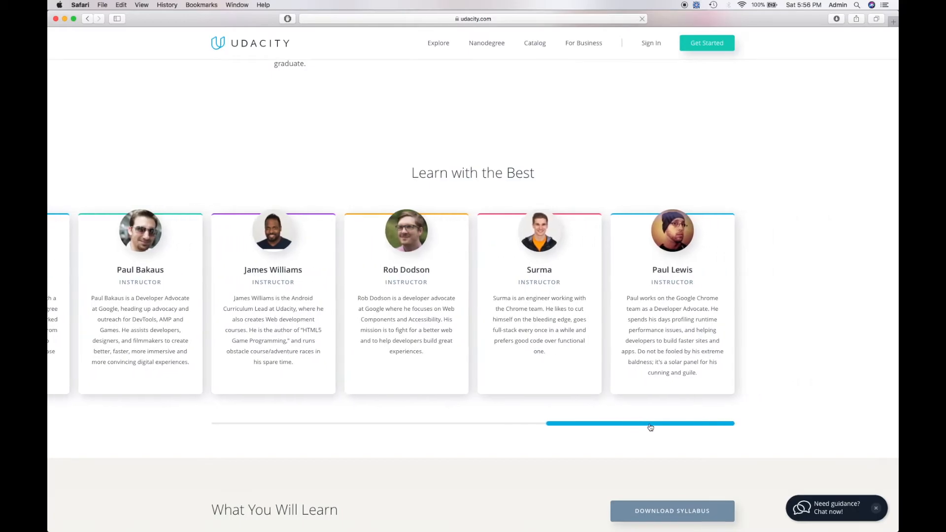
Continue down through the syllabus and pricing to the FAQ section
{"action": "scroll", "scroll_direction": "down", "scroll_amount": 3}
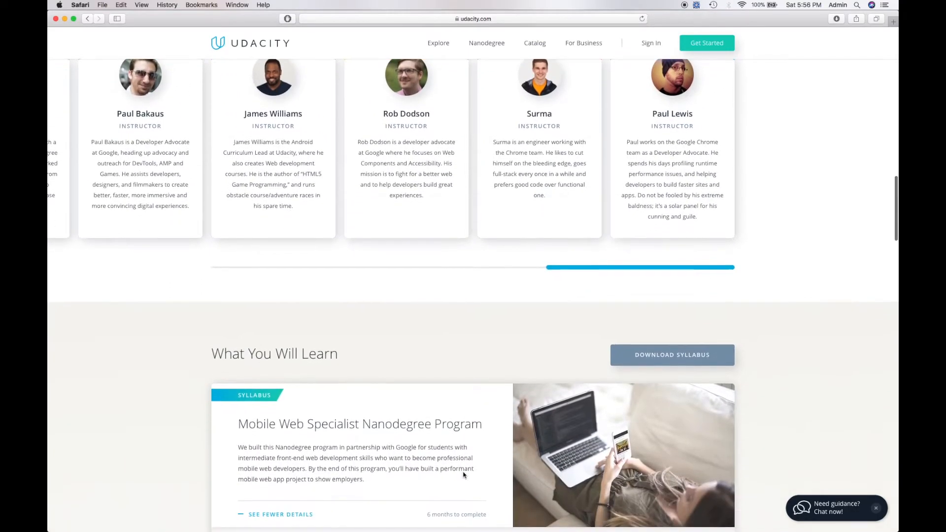
{"action": "scroll", "scroll_direction": "down", "scroll_amount": 3}
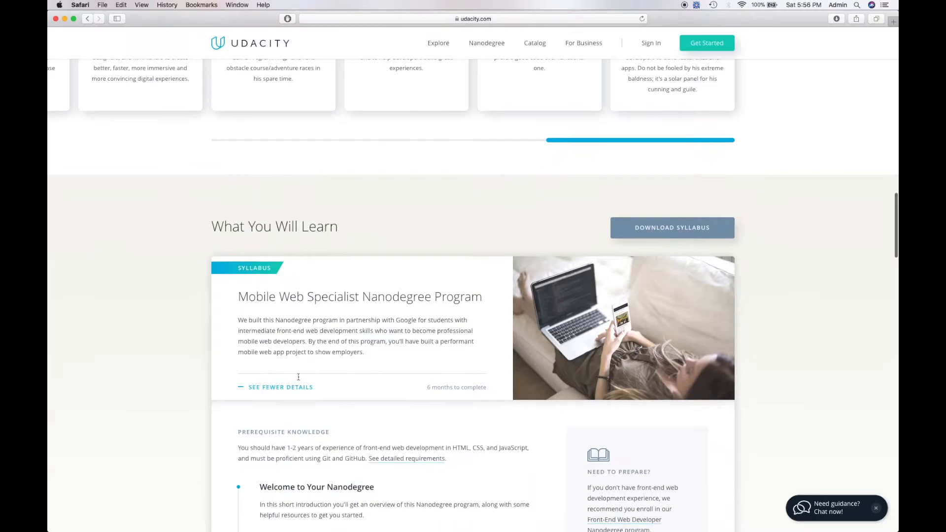
{"action": "scroll", "scroll_direction": "down", "scroll_amount": 3}
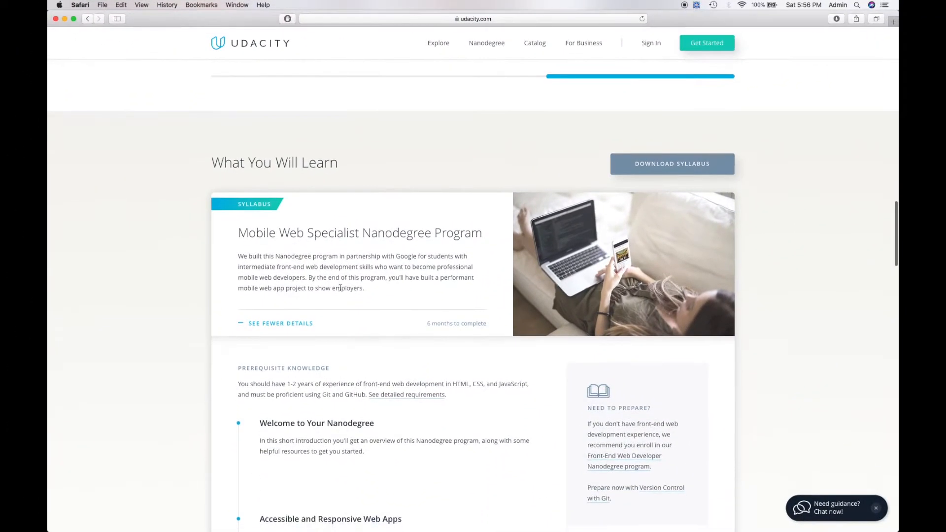
{"action": "scroll", "scroll_direction": "down", "scroll_amount": 3}
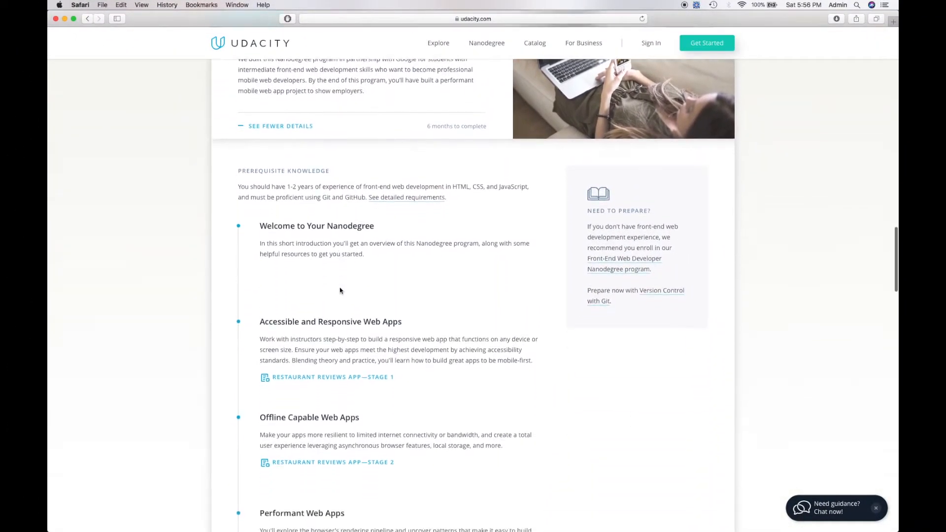
{"action": "scroll", "scroll_direction": "down", "scroll_amount": 3}
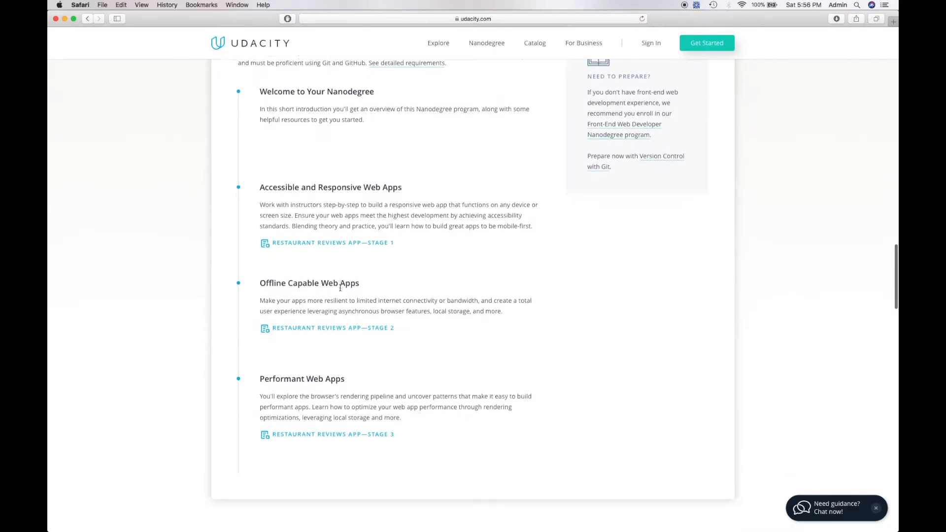
{"action": "scroll", "scroll_direction": "down", "scroll_amount": 3}
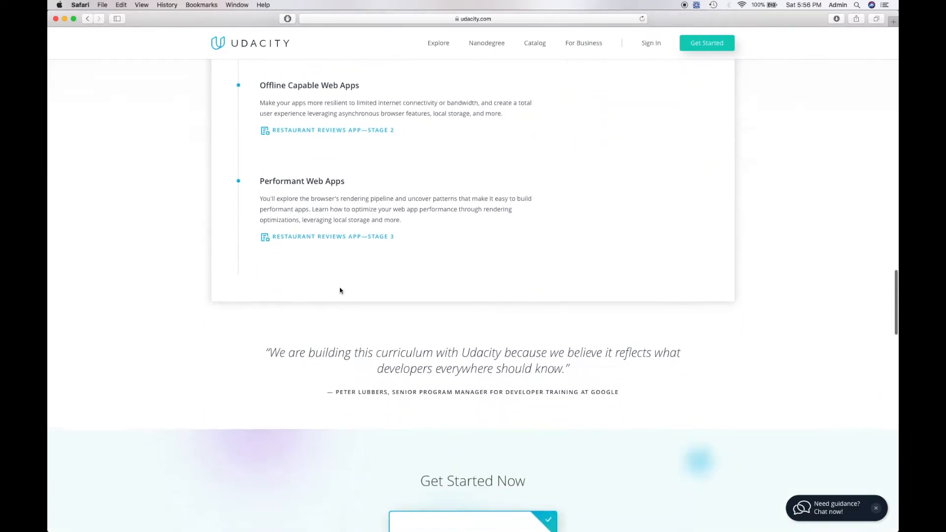
{"action": "scroll", "scroll_direction": "down", "scroll_amount": 3}
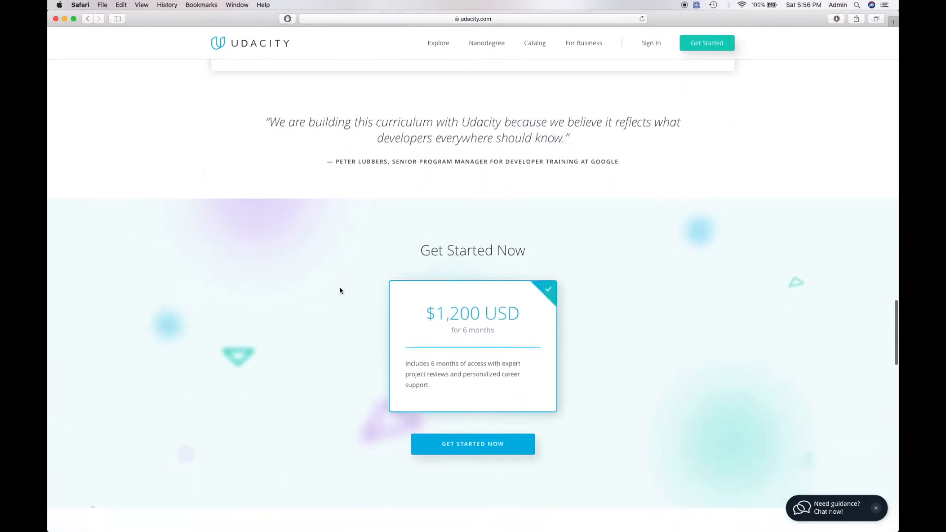
{"action": "scroll", "scroll_direction": "down", "scroll_amount": 3}
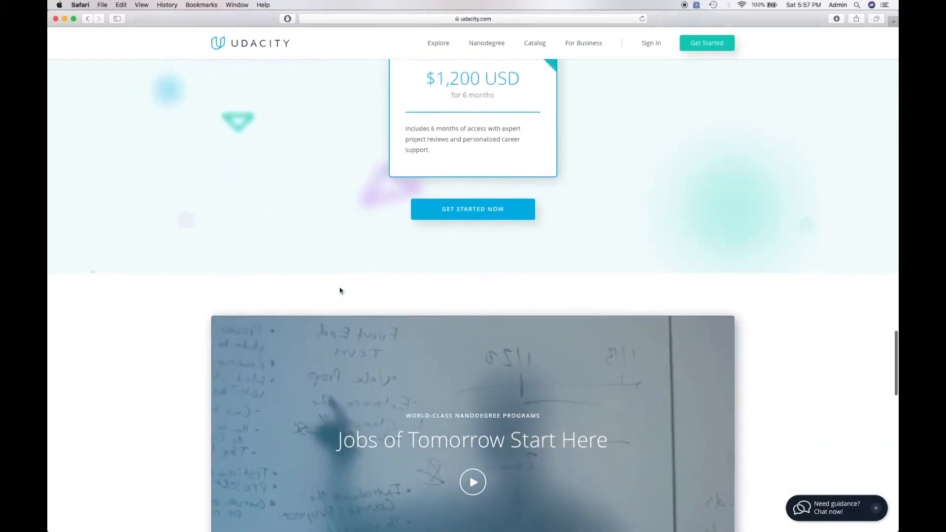
{"action": "scroll", "scroll_direction": "down", "scroll_amount": 3}
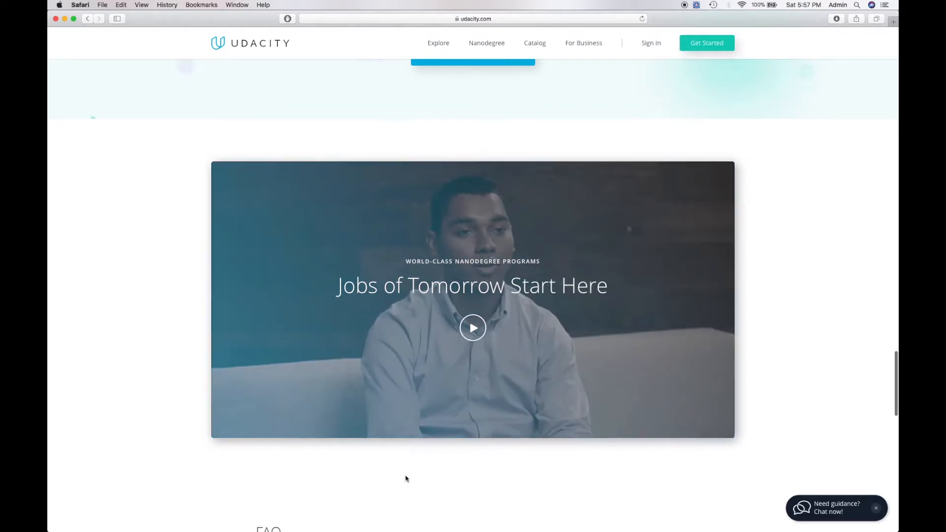
{"action": "scroll", "scroll_direction": "down", "scroll_amount": 3}
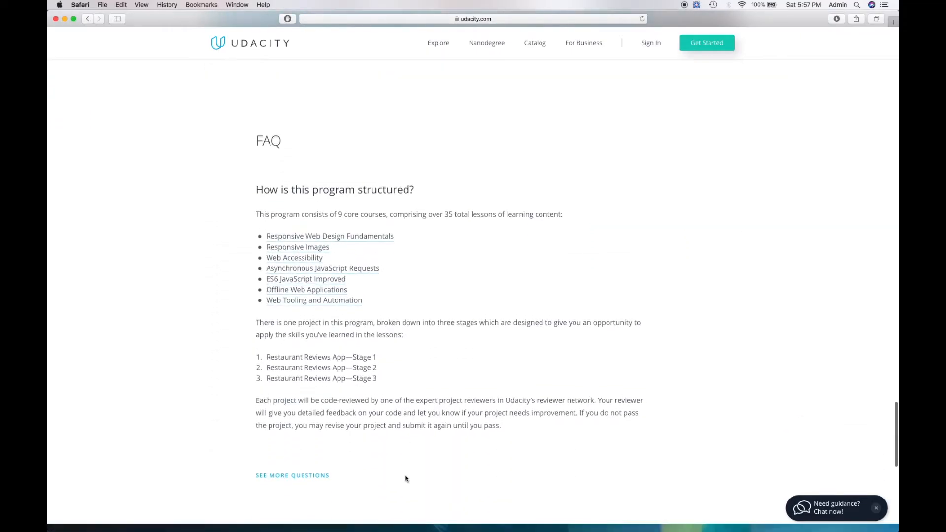
{"action": "scroll", "scroll_direction": "up", "scroll_amount": 3}
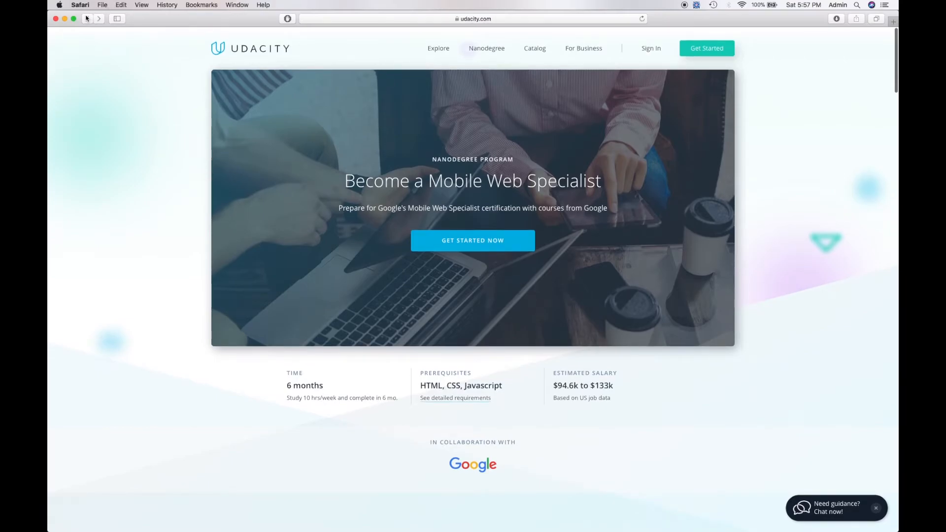
Scroll the scholarship page to the Web Developer tracks and their Nanodegree scholarship cards
{"action": "scroll", "scroll_direction": "down", "scroll_amount": 3}
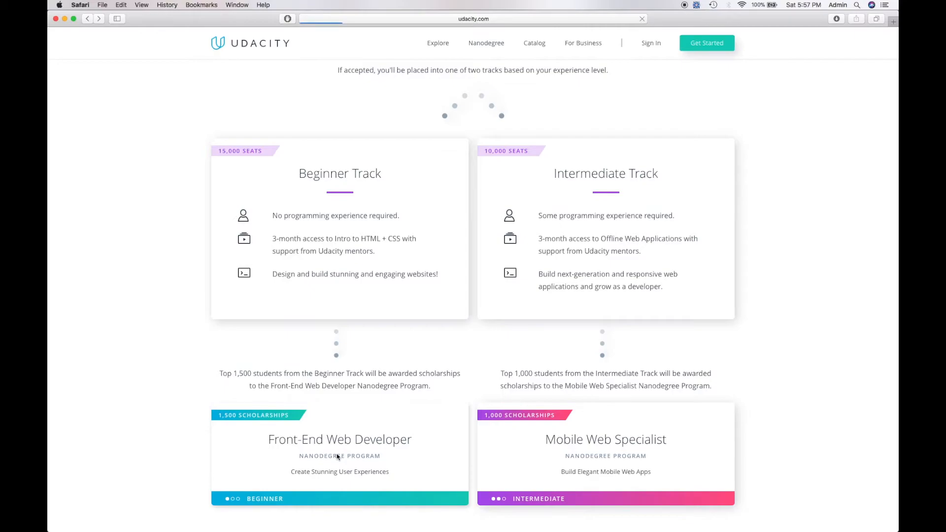
{"action": "mouse_move", "coordinate": [417, 164]}
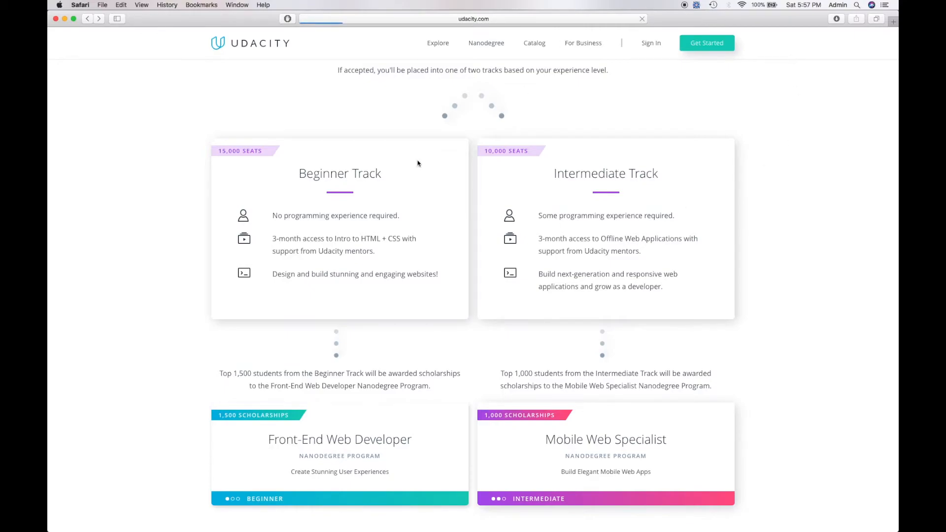
{"action": "mouse_move", "coordinate": [474, 360]}
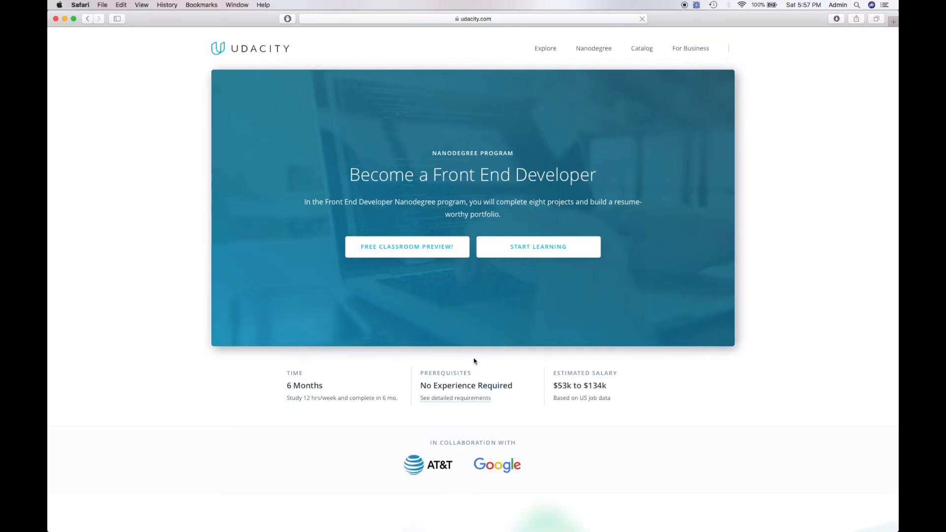
Read down the Front End Developer Nanodegree page through its overview and syllabus
{"action": "scroll", "scroll_direction": "down", "scroll_amount": 3}
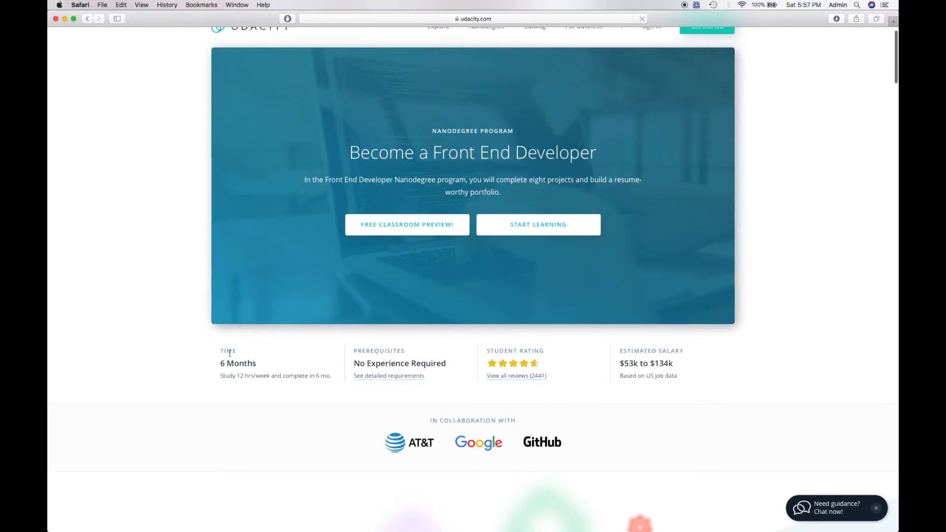
{"action": "mouse_move", "coordinate": [651, 383]}
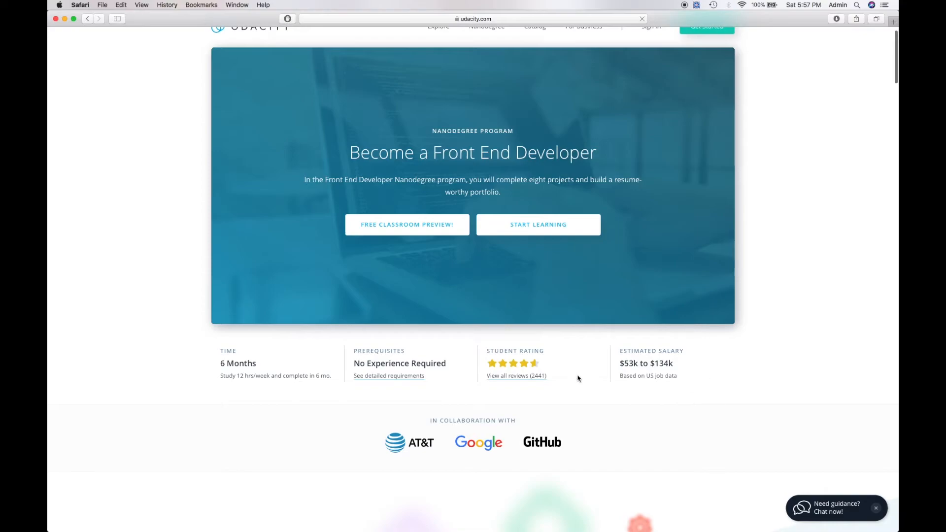
{"action": "scroll", "scroll_direction": "down", "scroll_amount": 3}
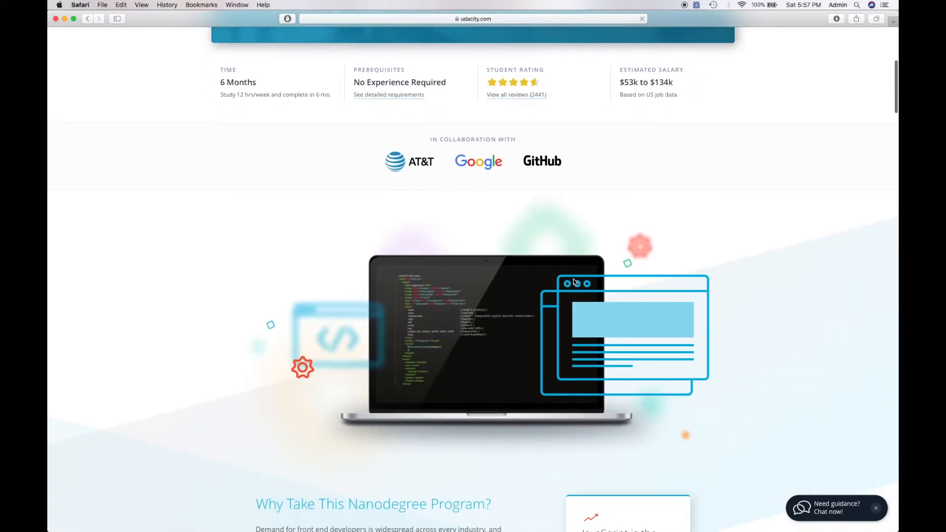
{"action": "scroll", "scroll_direction": "down", "scroll_amount": 3}
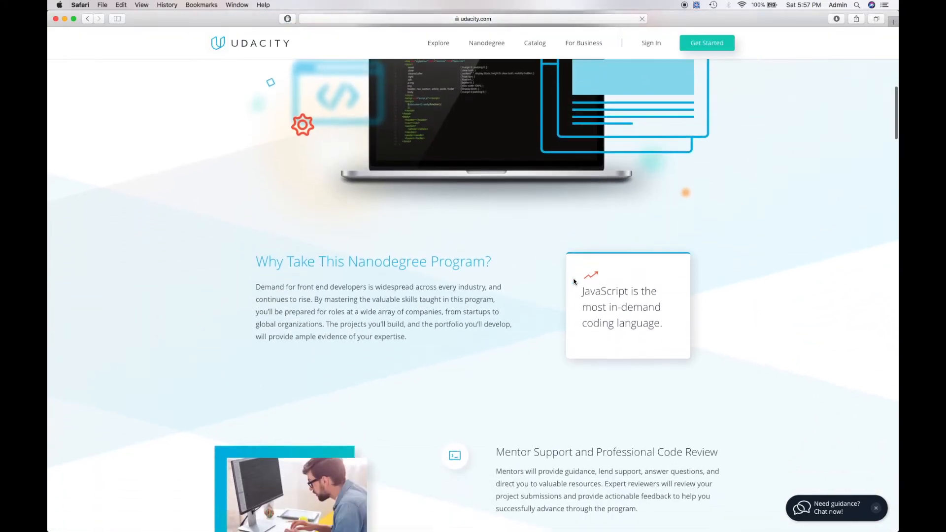
{"action": "scroll", "scroll_direction": "down", "scroll_amount": 3}
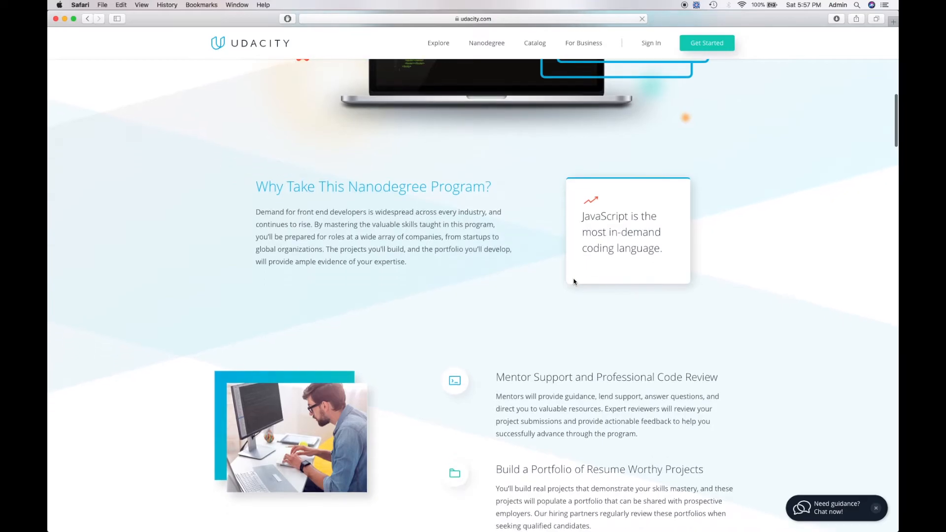
{"action": "scroll", "scroll_direction": "down", "scroll_amount": 3}
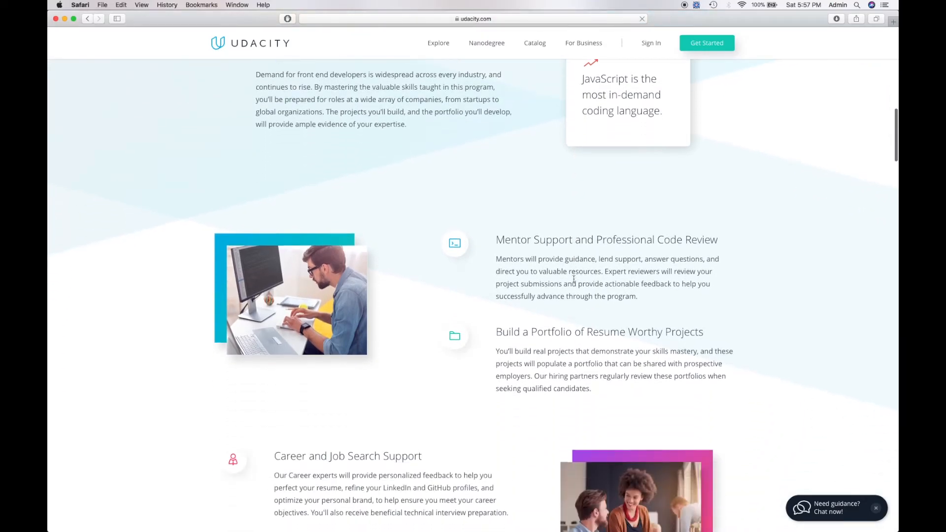
{"action": "scroll", "scroll_direction": "down", "scroll_amount": 3}
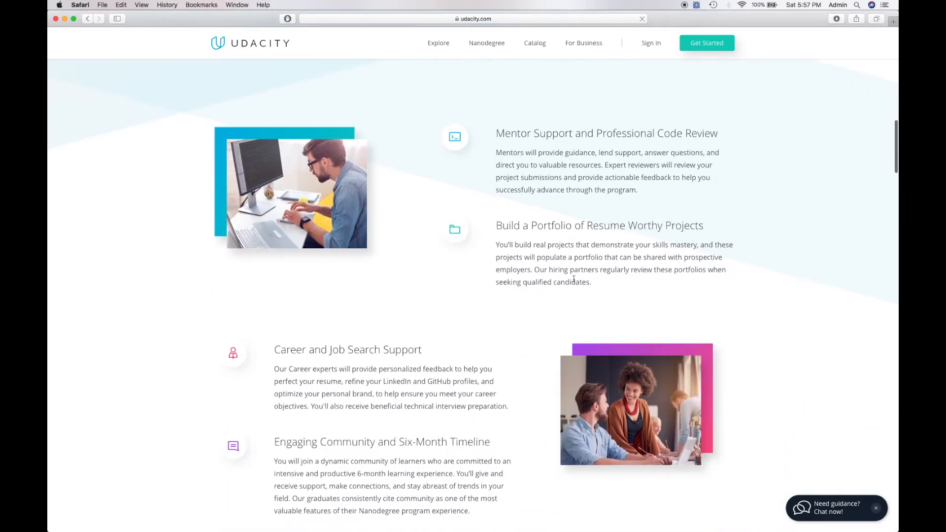
{"action": "scroll", "scroll_direction": "down", "scroll_amount": 3}
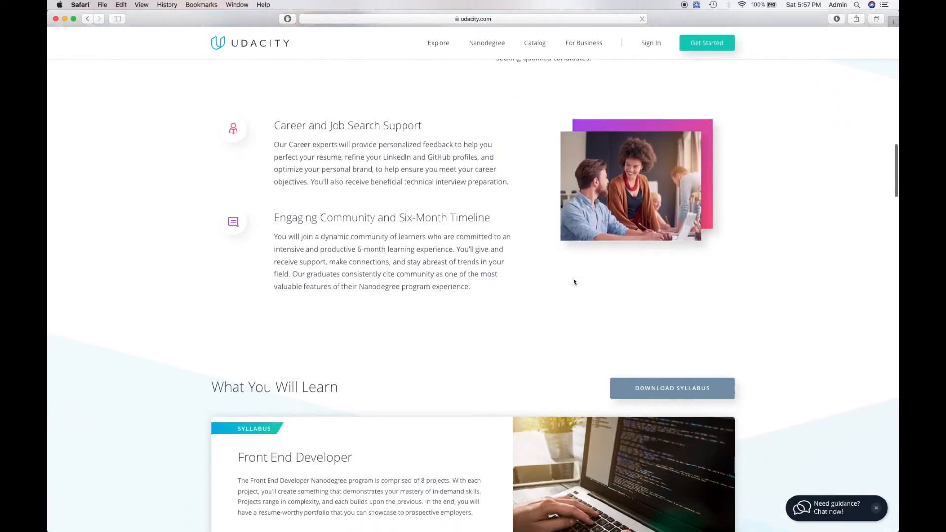
{"action": "scroll", "scroll_direction": "down", "scroll_amount": 3}
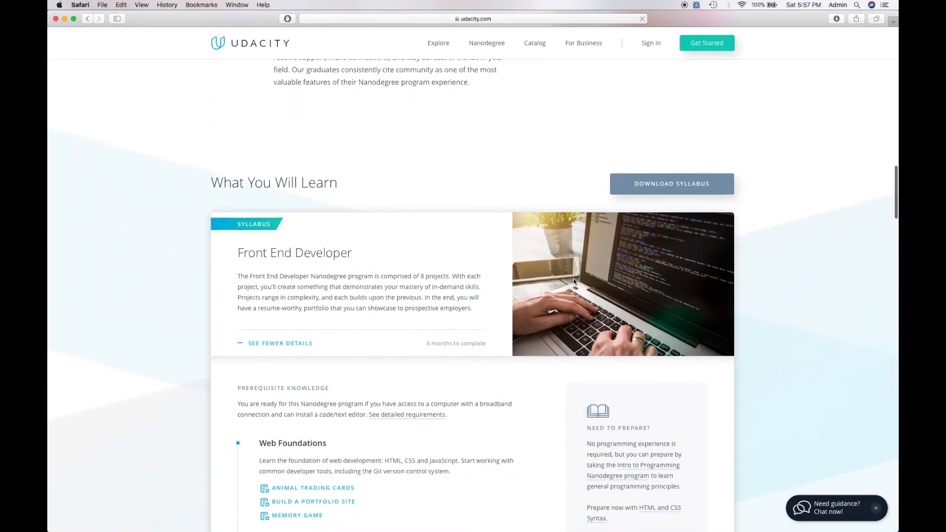
Continue past the instructors to the Get Started Now offer at $199 USD per month
{"action": "scroll", "scroll_direction": "down", "scroll_amount": 3}
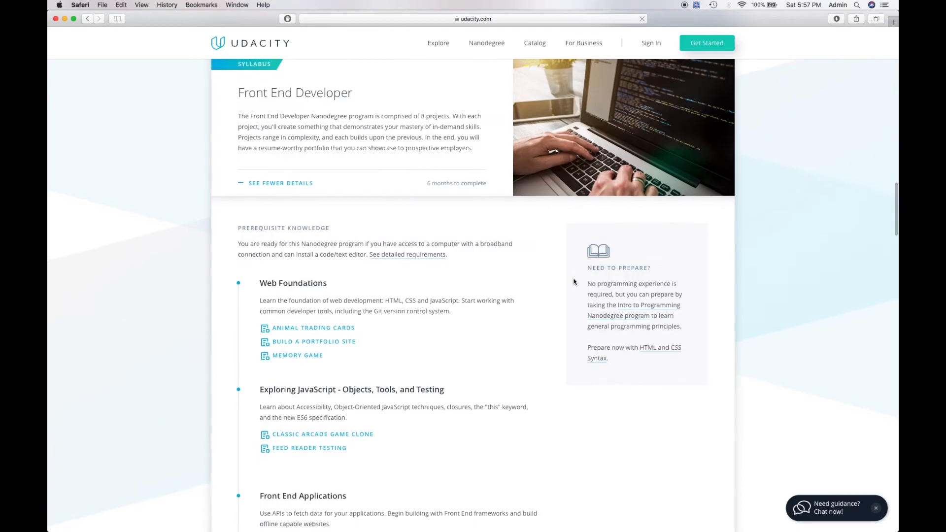
{"action": "scroll", "scroll_direction": "down", "scroll_amount": 3}
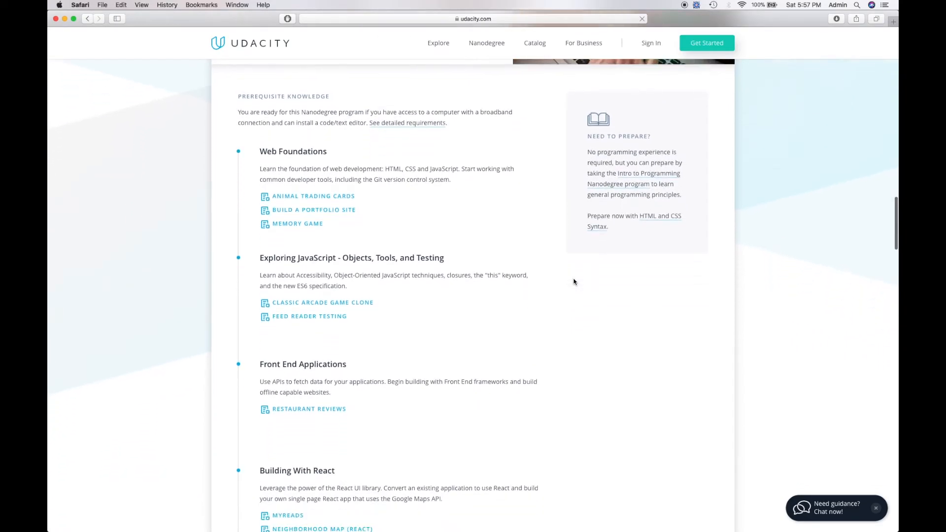
{"action": "scroll", "scroll_direction": "down", "scroll_amount": 3}
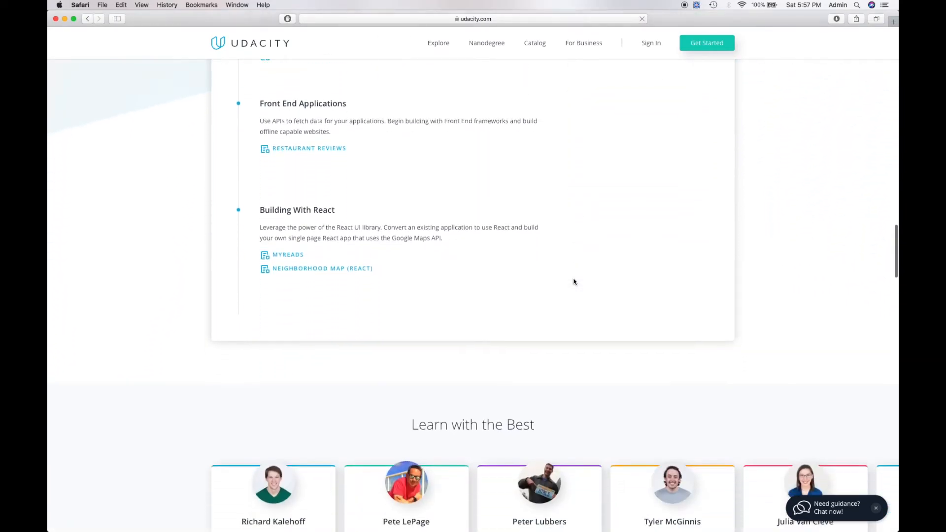
{"action": "scroll", "scroll_direction": "down", "scroll_amount": 3}
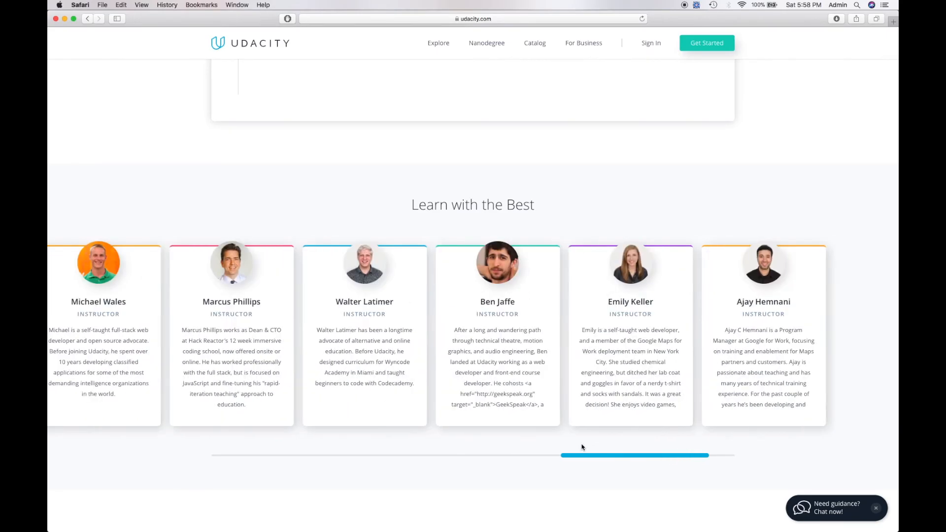
{"action": "scroll", "scroll_direction": "down", "scroll_amount": 3}
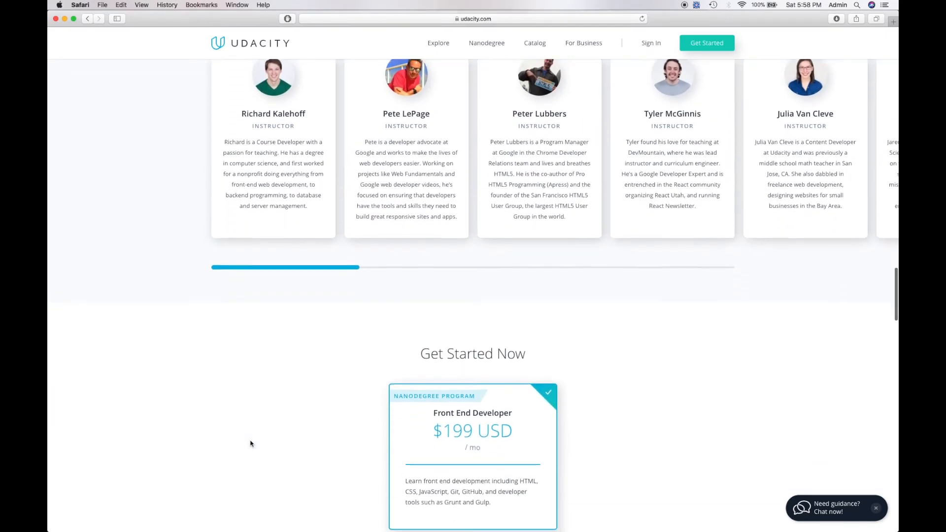
{"action": "scroll", "scroll_direction": "down", "scroll_amount": 3}
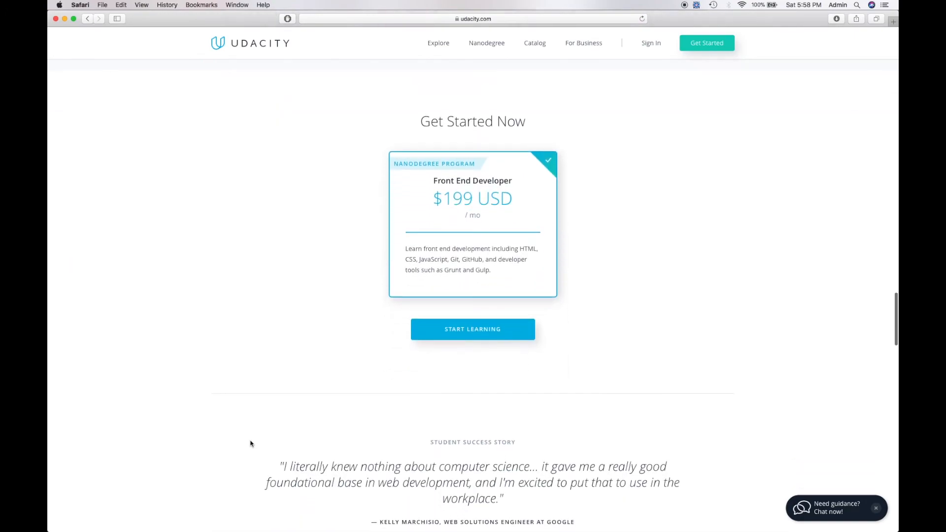
{"action": "scroll", "scroll_direction": "down", "scroll_amount": 3}
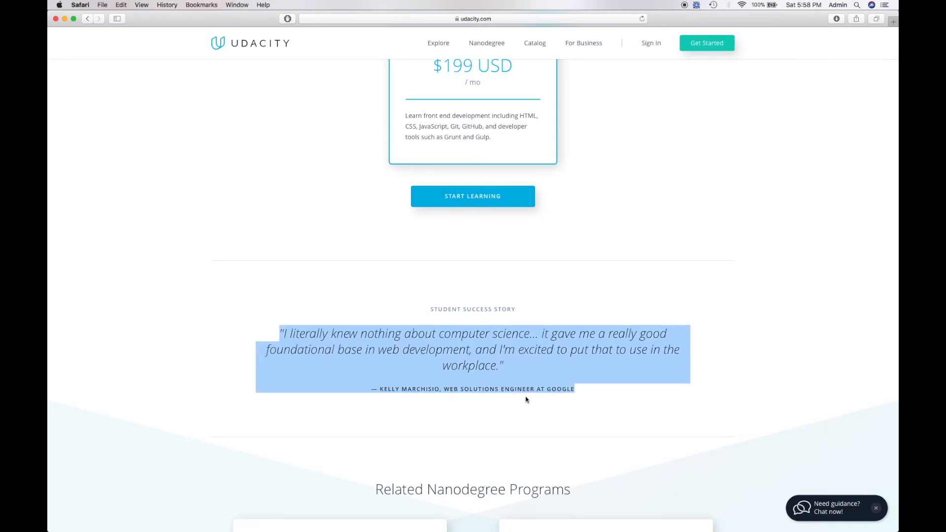
{"action": "mouse_move", "coordinate": [532, 367]}
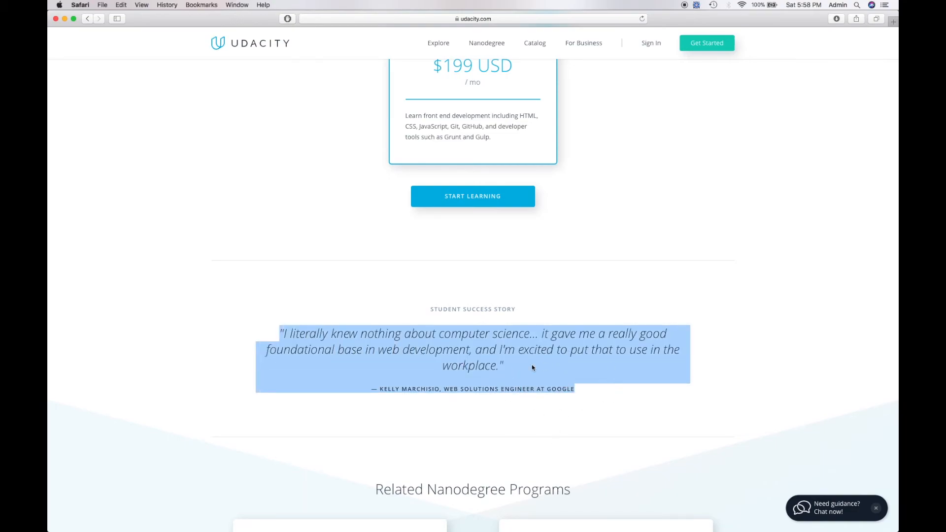
{"action": "scroll", "scroll_direction": "up", "scroll_amount": 3}
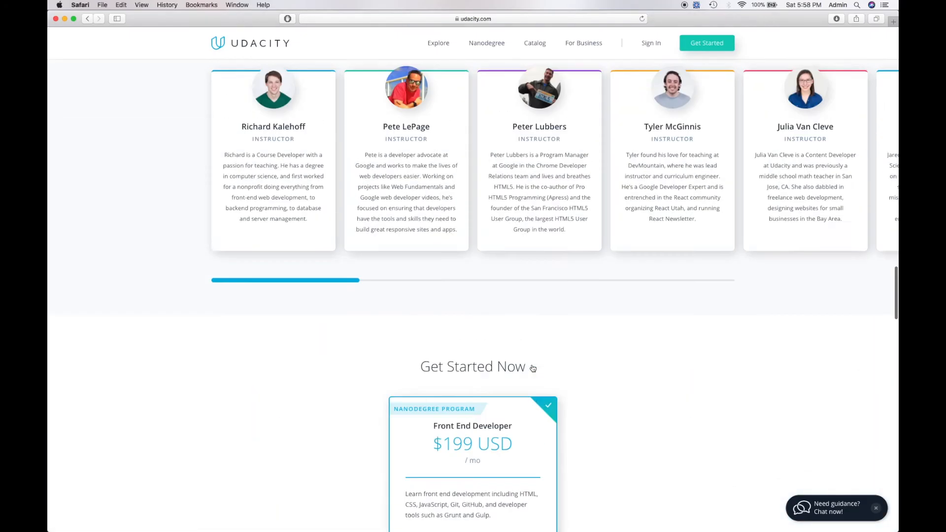
Go back to the scholarship page and show the Android Developer learning path tracks
{"action": "left_click", "coordinate": [87, 17]}
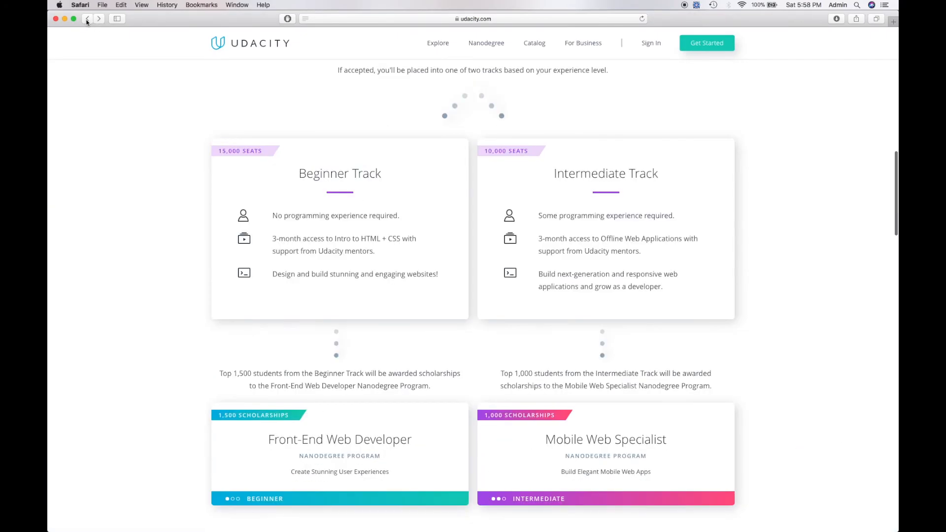
{"action": "scroll", "scroll_direction": "up", "scroll_amount": 3}
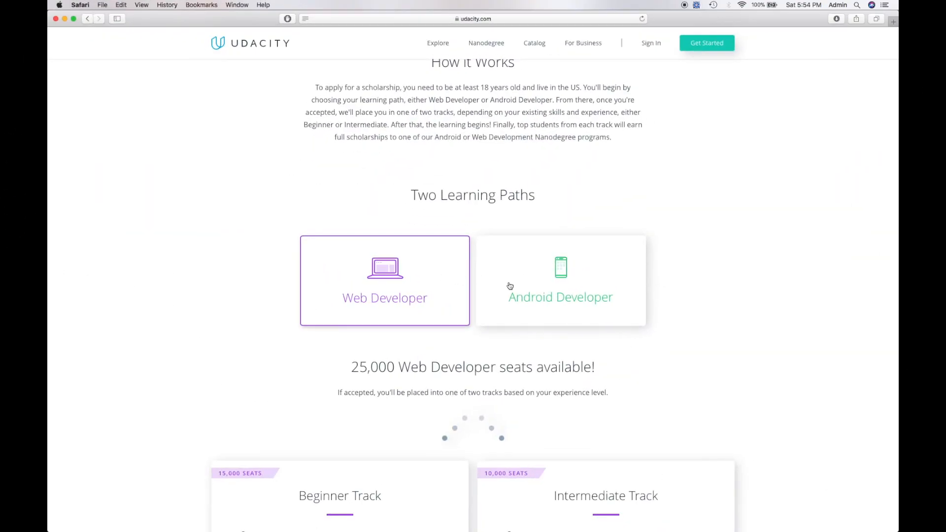
{"action": "left_click", "coordinate": [560, 281]}
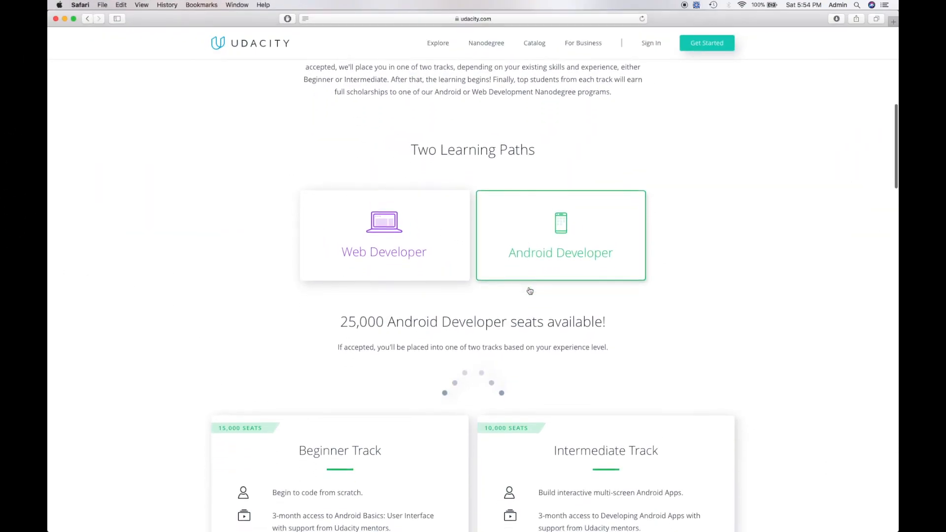
Look over the Android tracks, then switch back to the Web Developer learning path
{"action": "scroll", "scroll_direction": "down", "scroll_amount": 3}
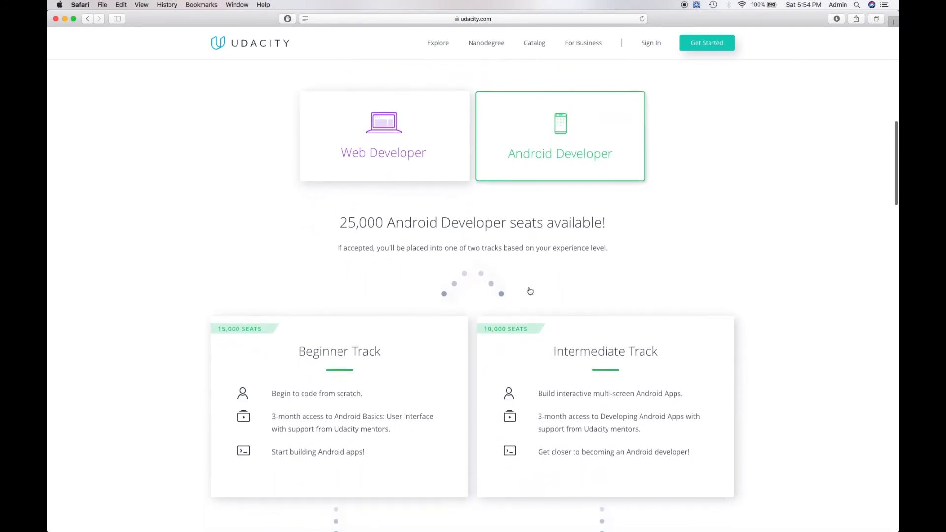
{"action": "scroll", "scroll_direction": "down", "scroll_amount": 3}
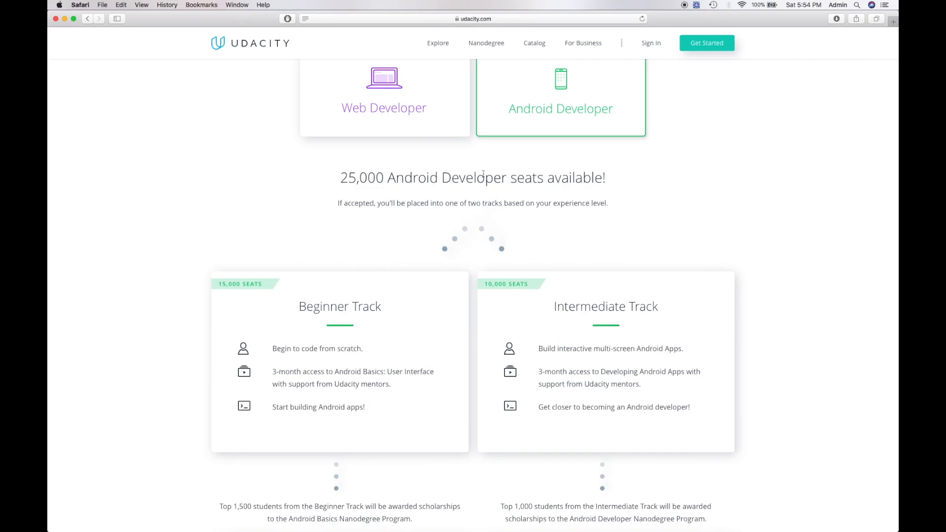
{"action": "left_click", "coordinate": [383, 97]}
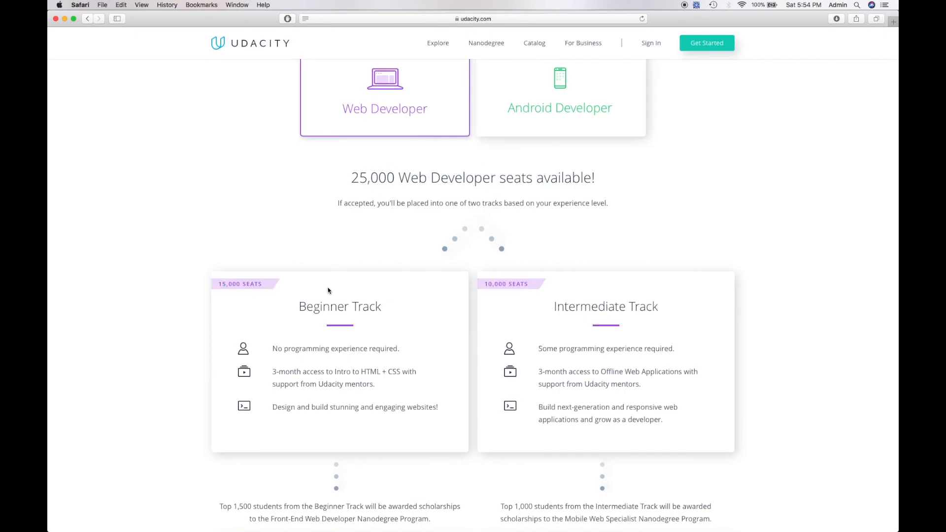